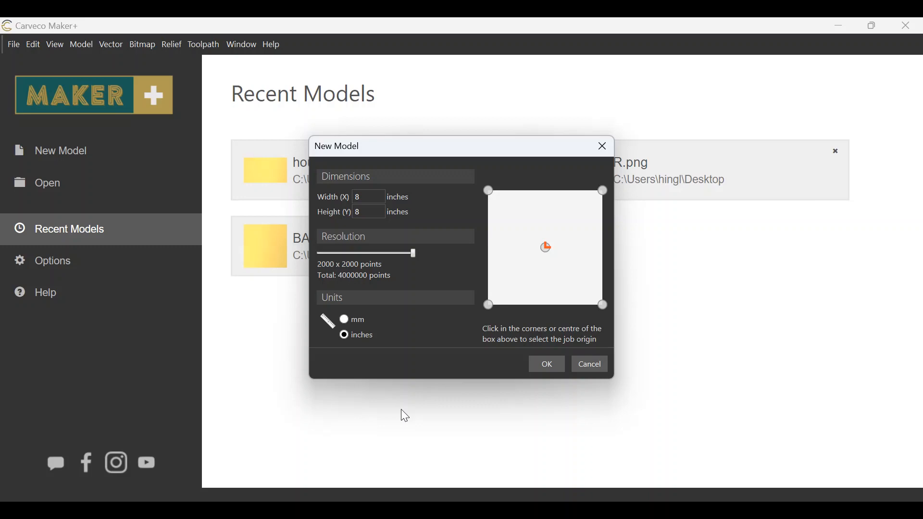
pyautogui.moveTo(363, 211)
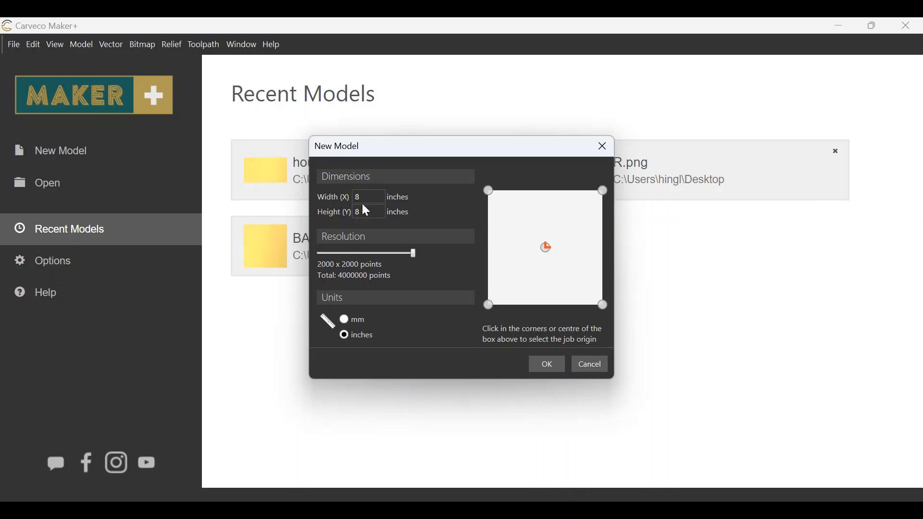
# Set the new model's height to 8 inches to match its 8-inch width.
pyautogui.click(368, 212)
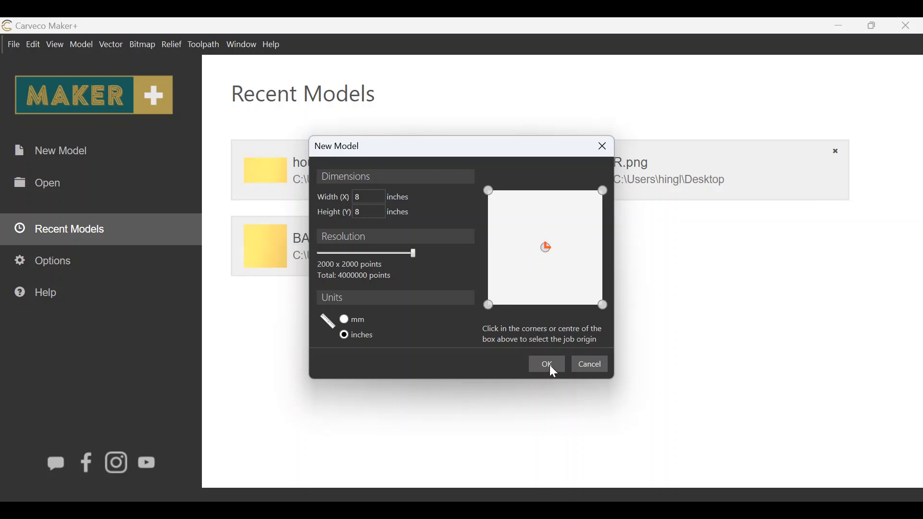
# Confirm the New Model dialog to create the blank 8 by 8 inch board.
pyautogui.click(545, 363)
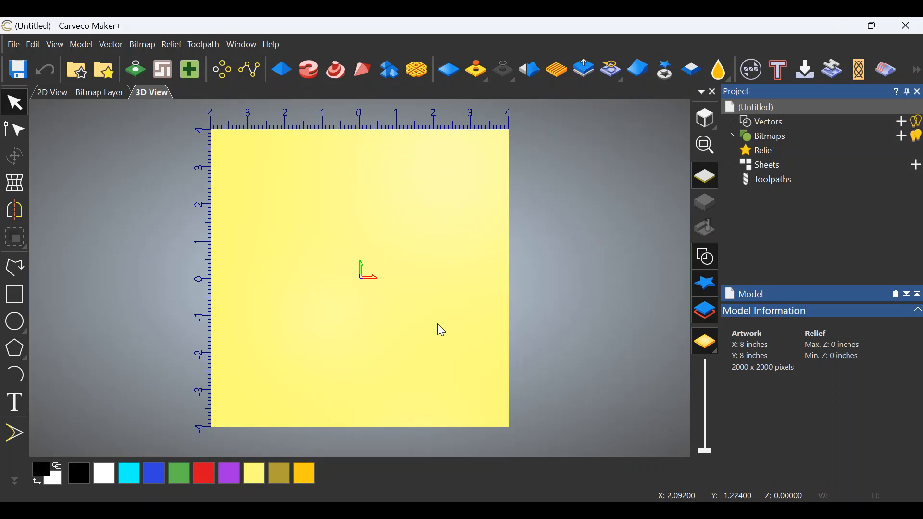
pyautogui.moveTo(445, 349)
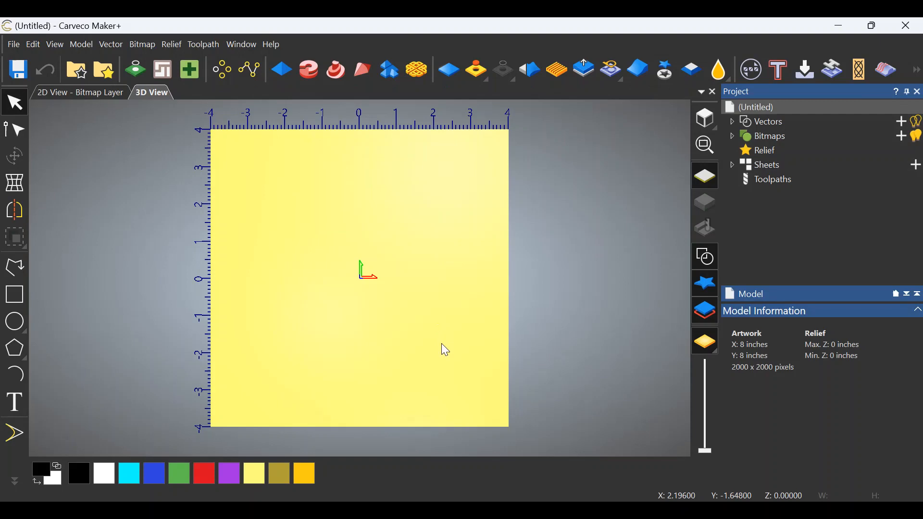
pyautogui.moveTo(208, 222)
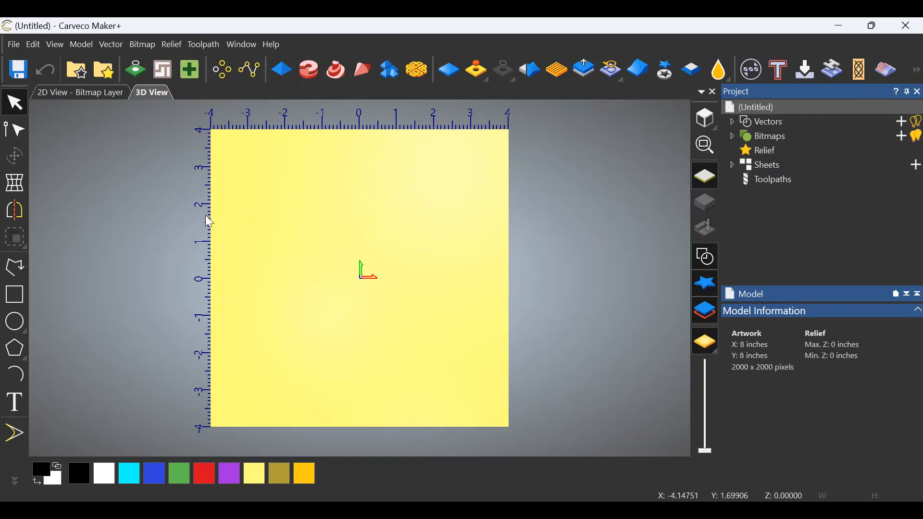
pyautogui.moveTo(221, 230)
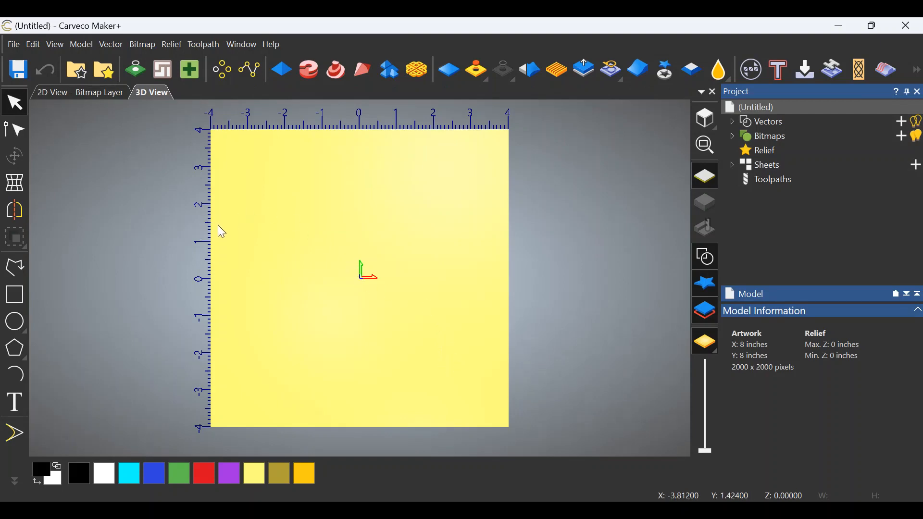
pyautogui.moveTo(141, 215)
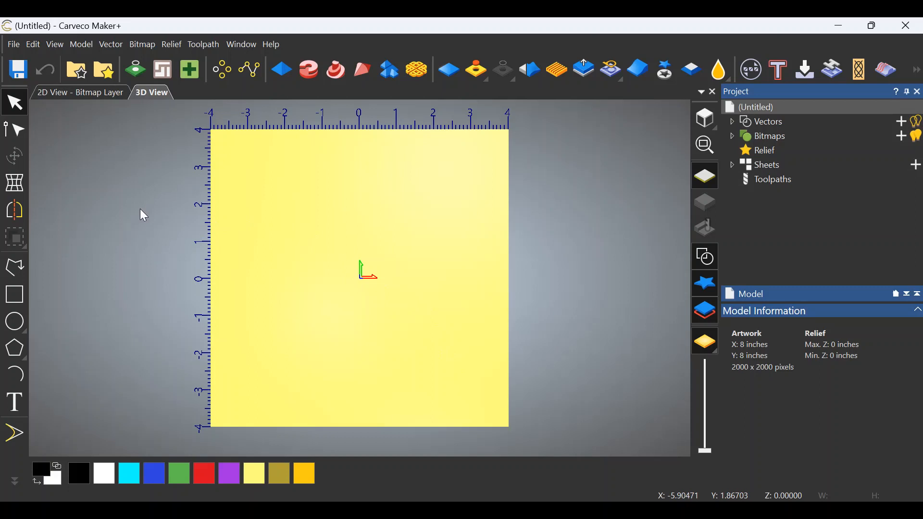
pyautogui.moveTo(278, 240)
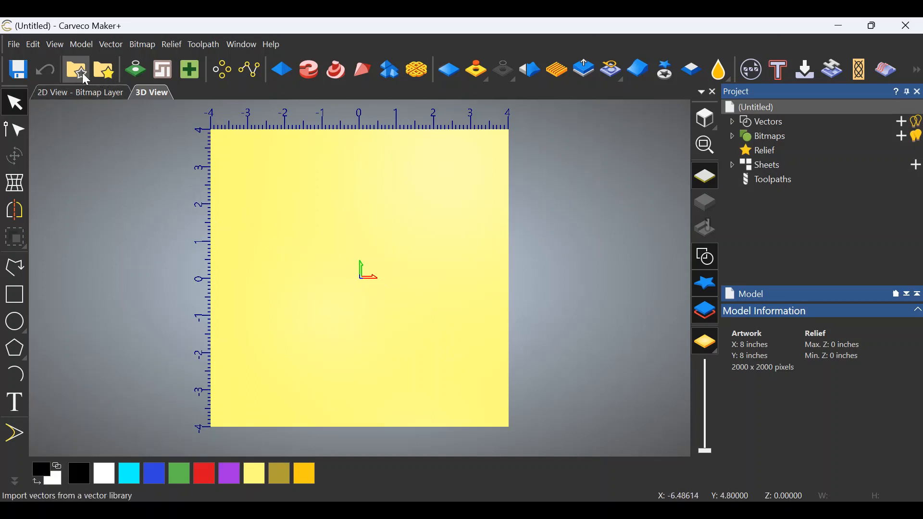
pyautogui.moveTo(103, 70)
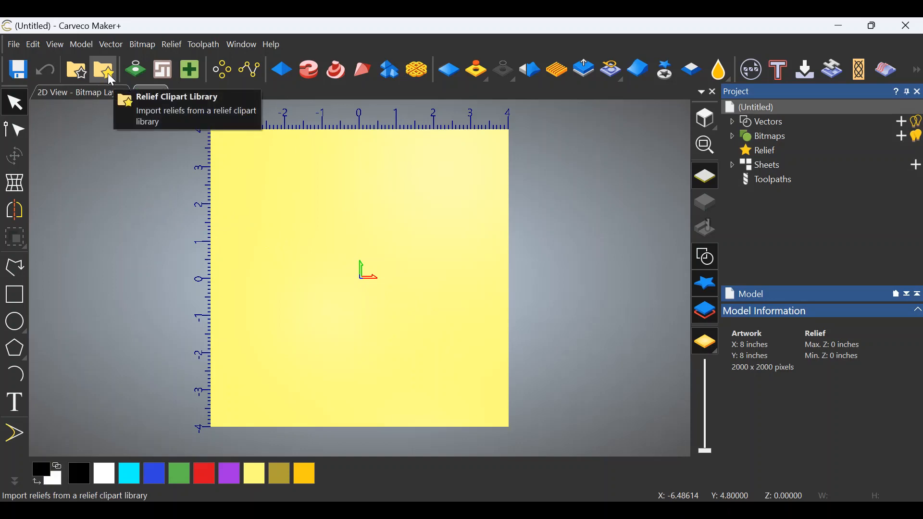
# Search the Relief Clipart Library for 'ROO' to find the Rooster relief.
pyautogui.click(103, 70)
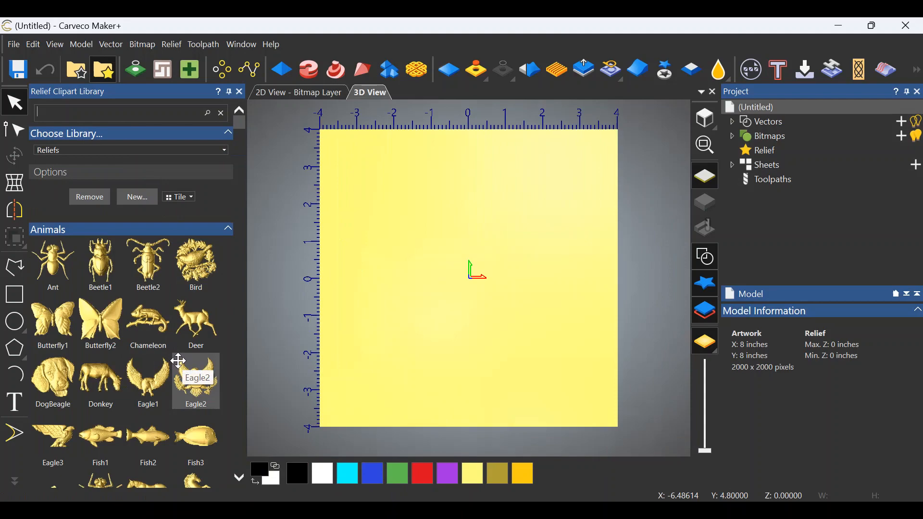
pyautogui.scroll(-3)
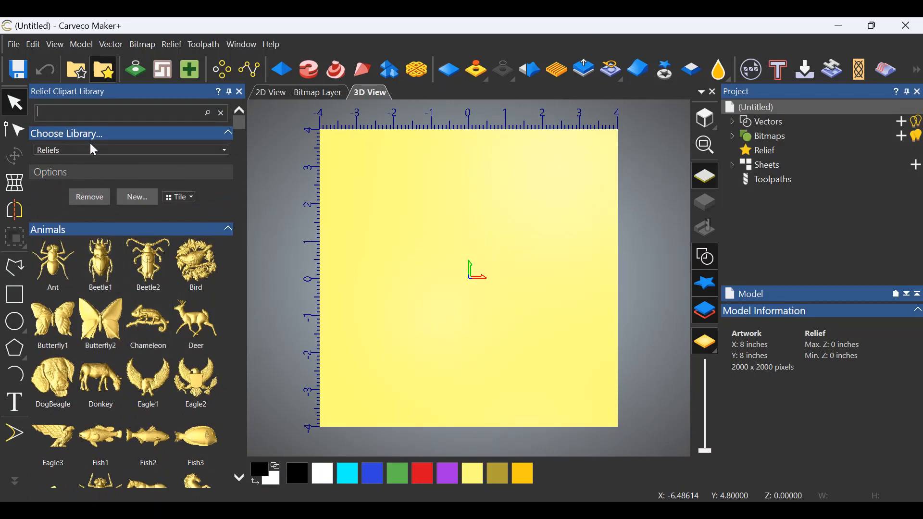
pyautogui.write('ROO')
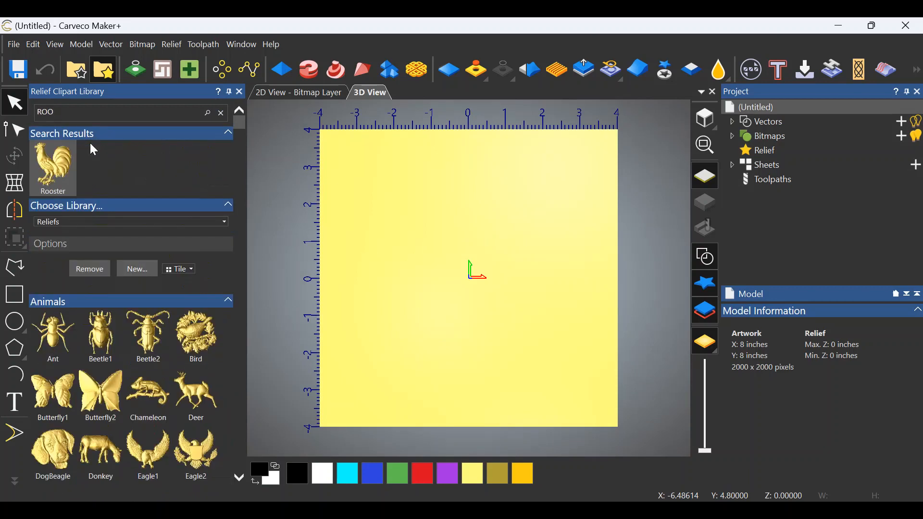
pyautogui.moveTo(49, 164)
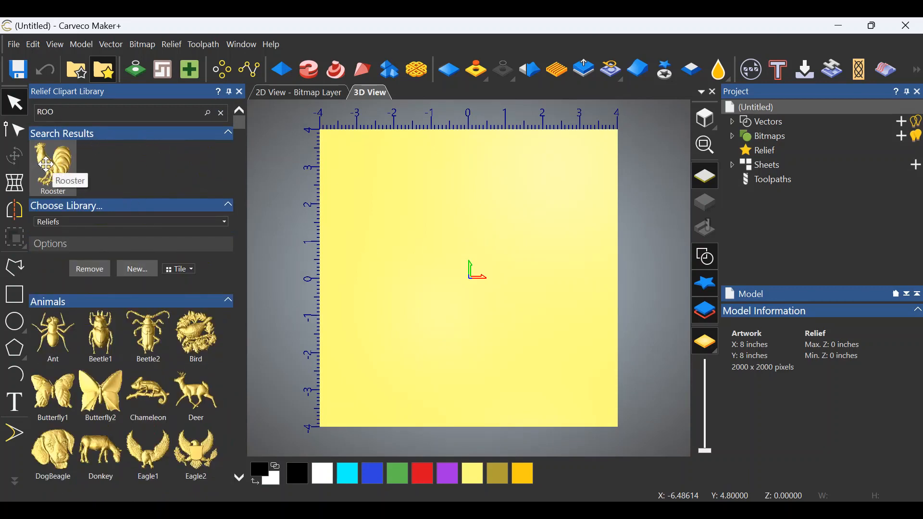
pyautogui.moveTo(101, 183)
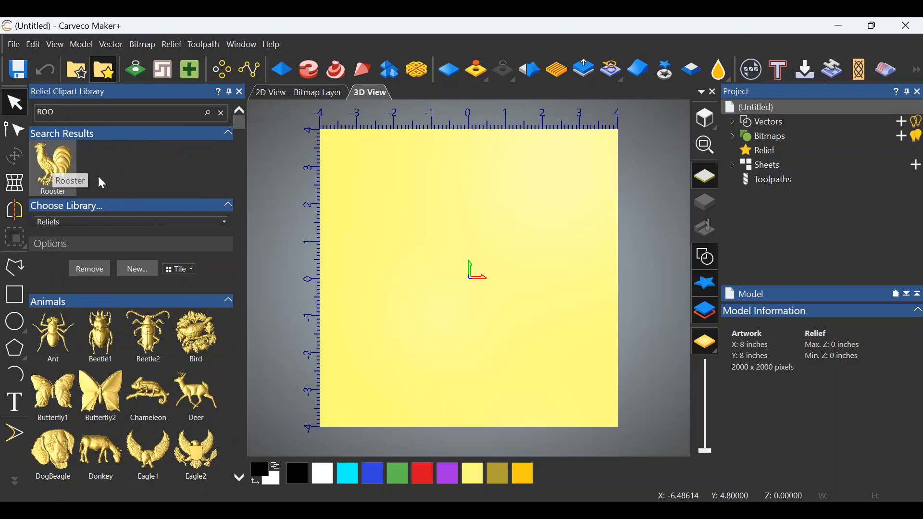
pyautogui.moveTo(441, 253)
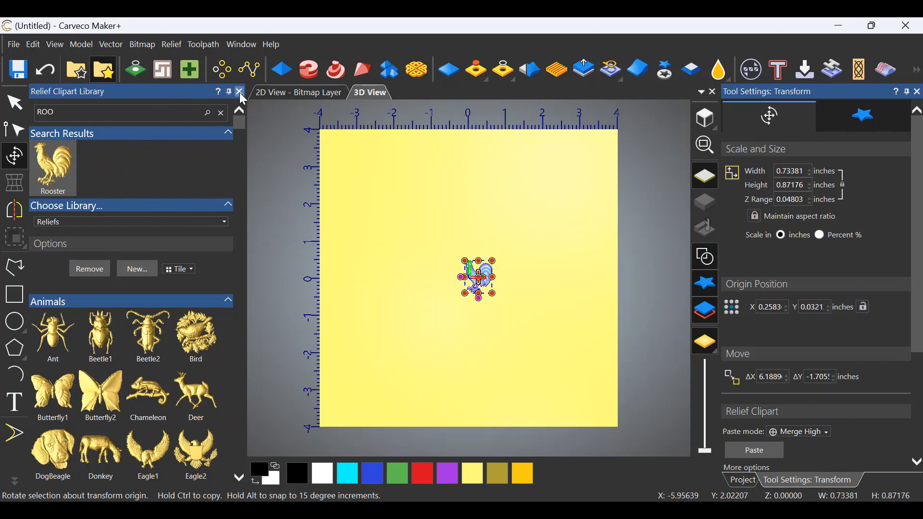
# Close the clipart library and begin editing the rooster's width in Transform.
pyautogui.click(239, 92)
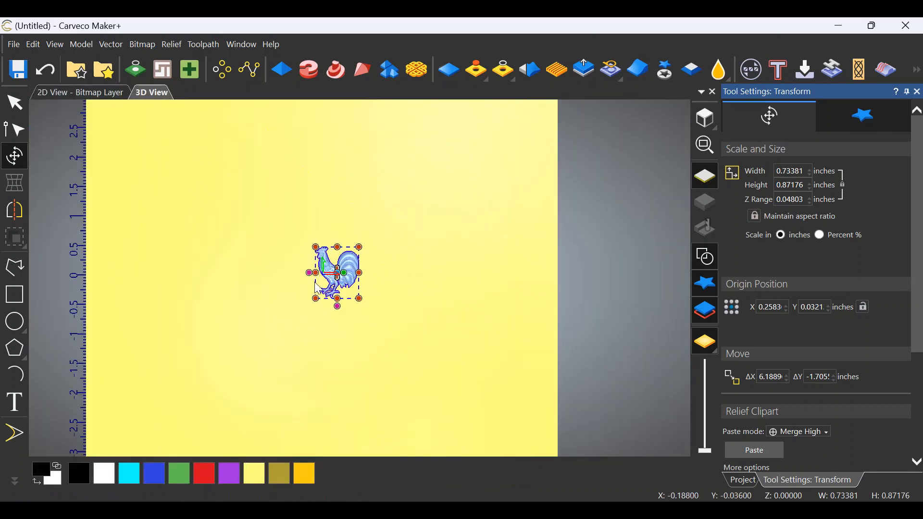
pyautogui.moveTo(437, 297)
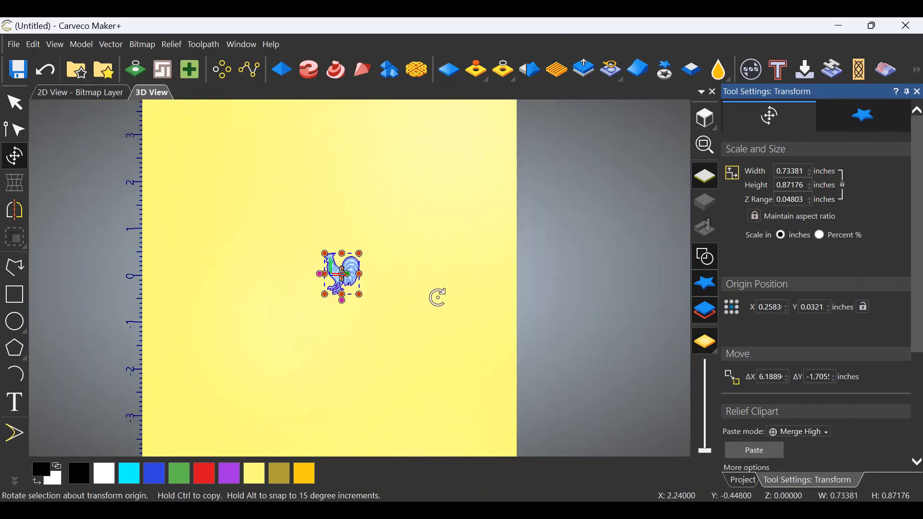
pyautogui.moveTo(418, 269)
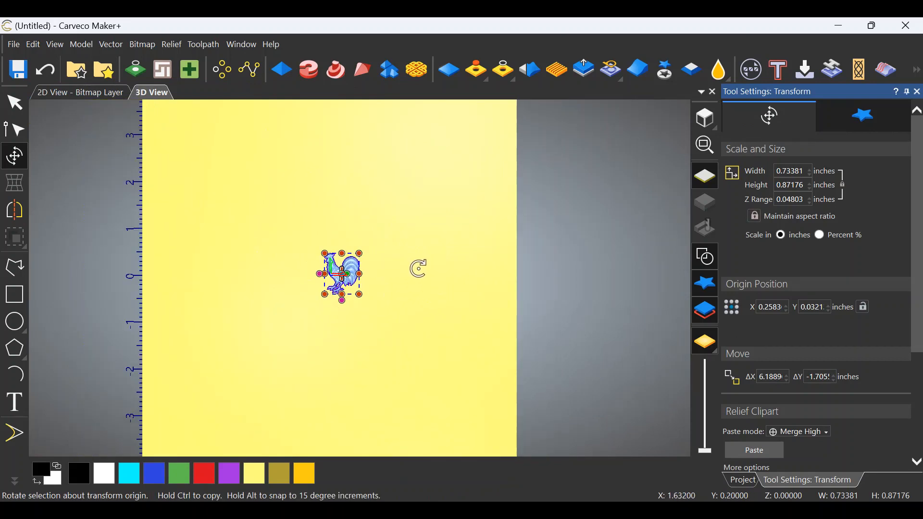
pyautogui.moveTo(403, 299)
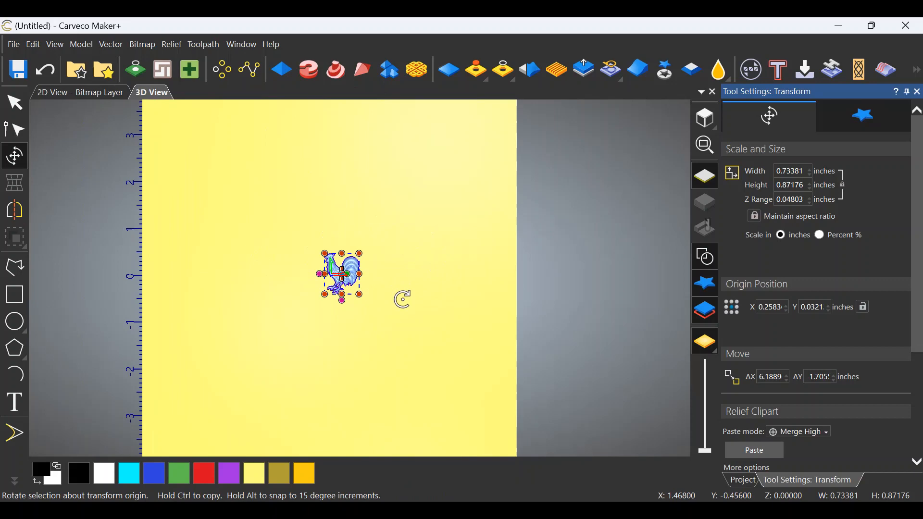
pyautogui.moveTo(384, 227)
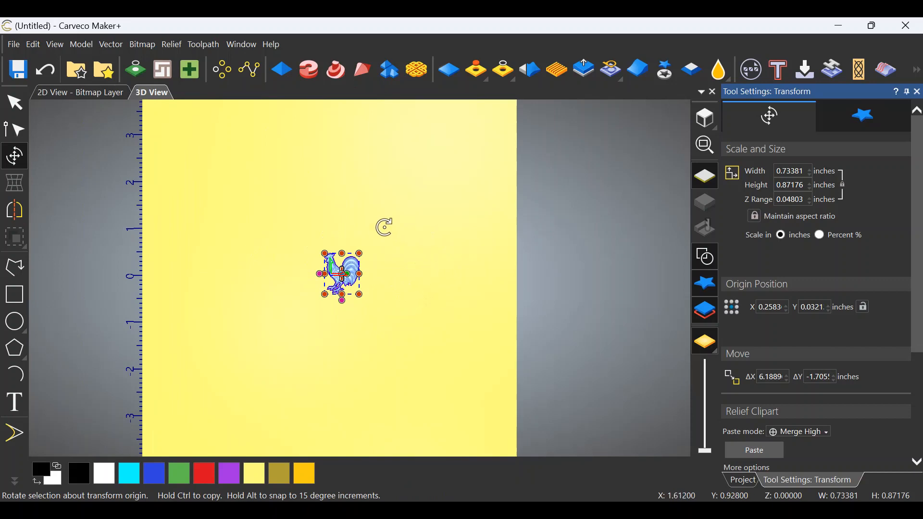
pyautogui.moveTo(773, 213)
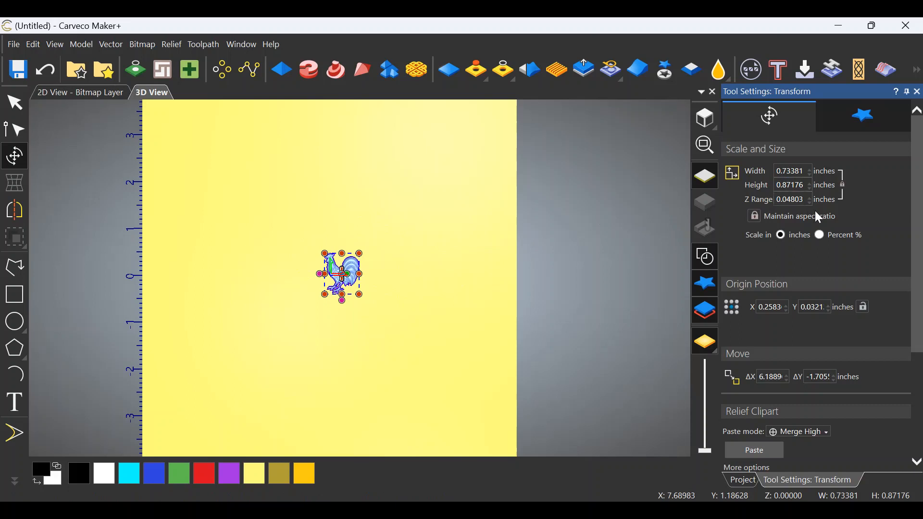
pyautogui.moveTo(843, 197)
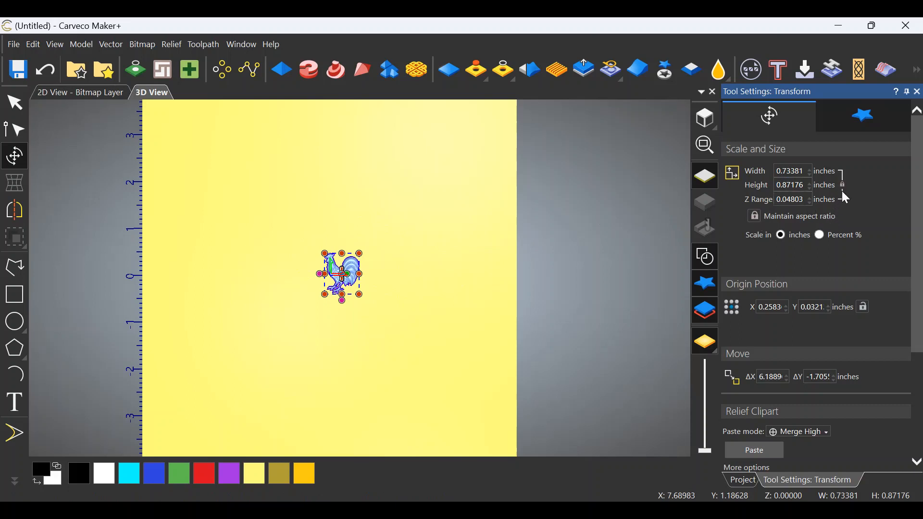
pyautogui.moveTo(801, 225)
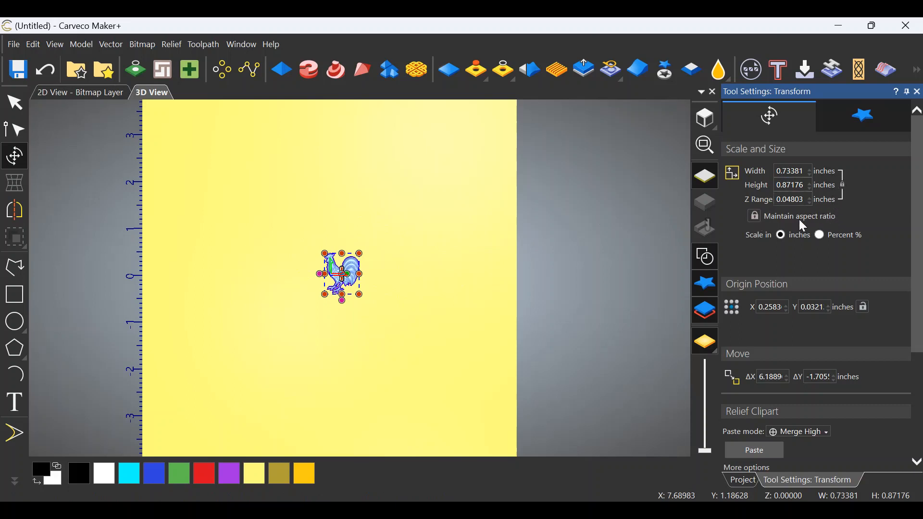
pyautogui.moveTo(400, 272)
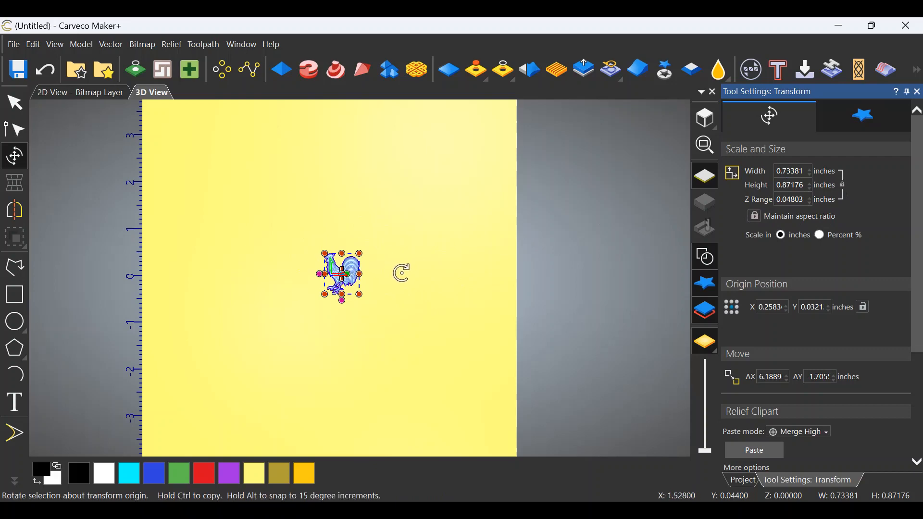
pyautogui.moveTo(768, 211)
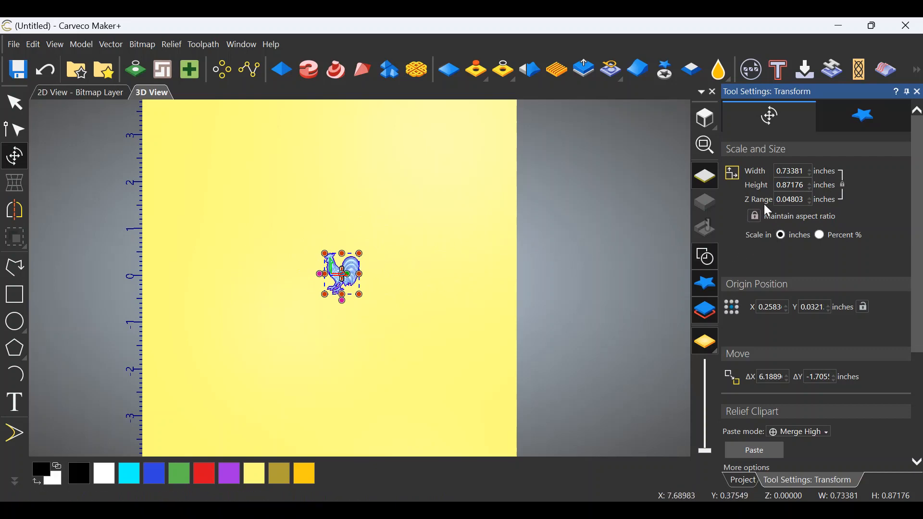
pyautogui.click(862, 115)
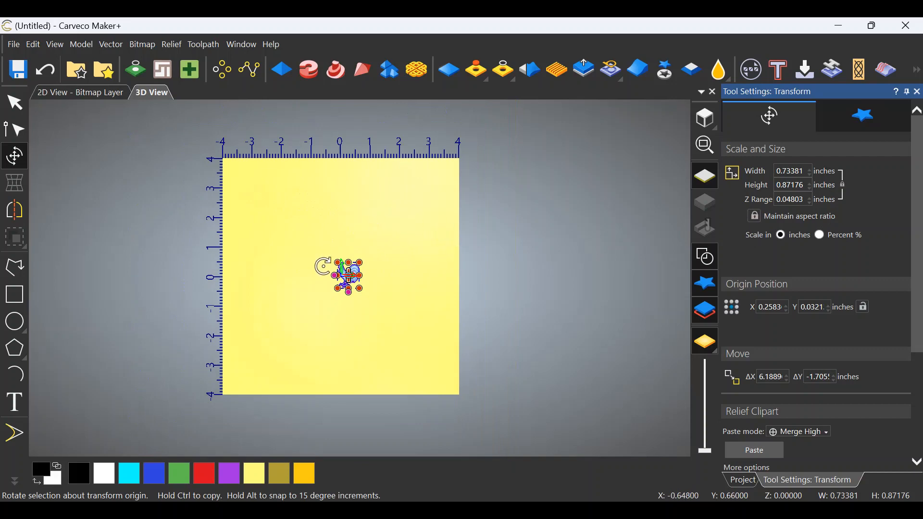
pyautogui.moveTo(393, 225)
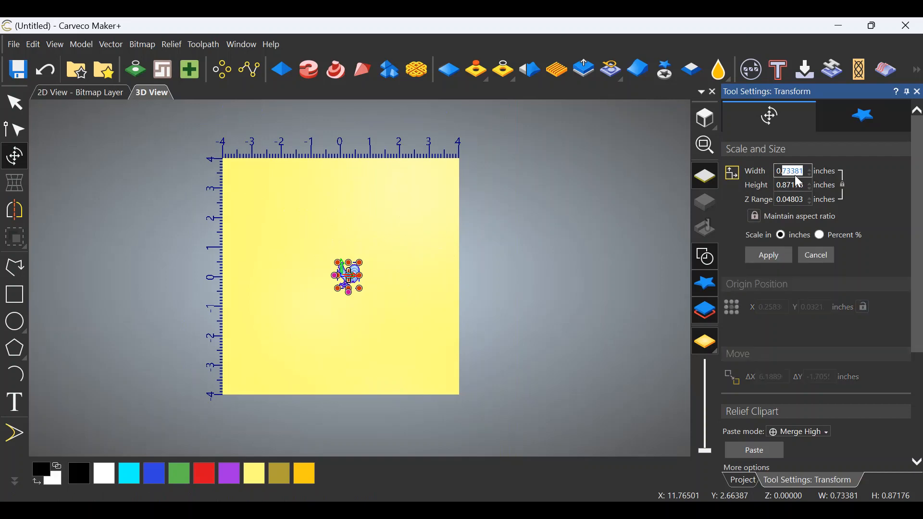
# Enter a width of 5.5 inches for the rooster, keeping its aspect ratio.
pyautogui.write('0.6')
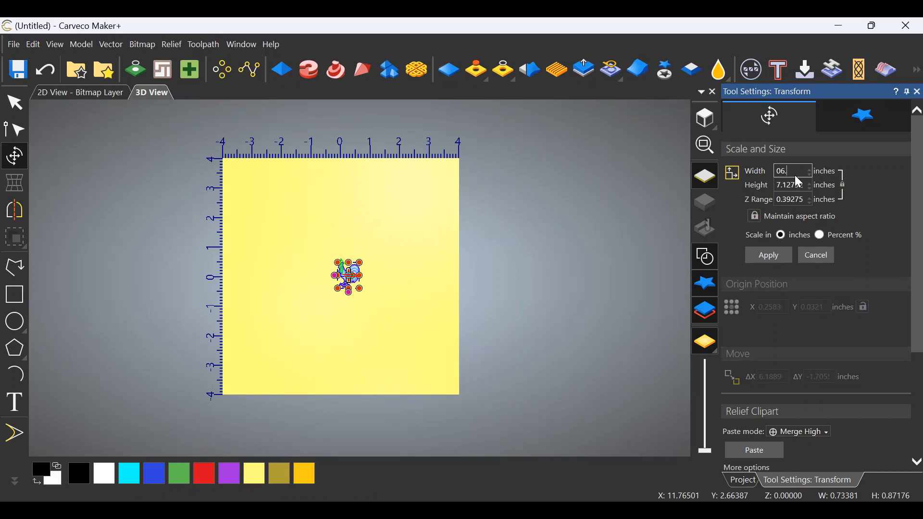
pyautogui.moveTo(526, 289)
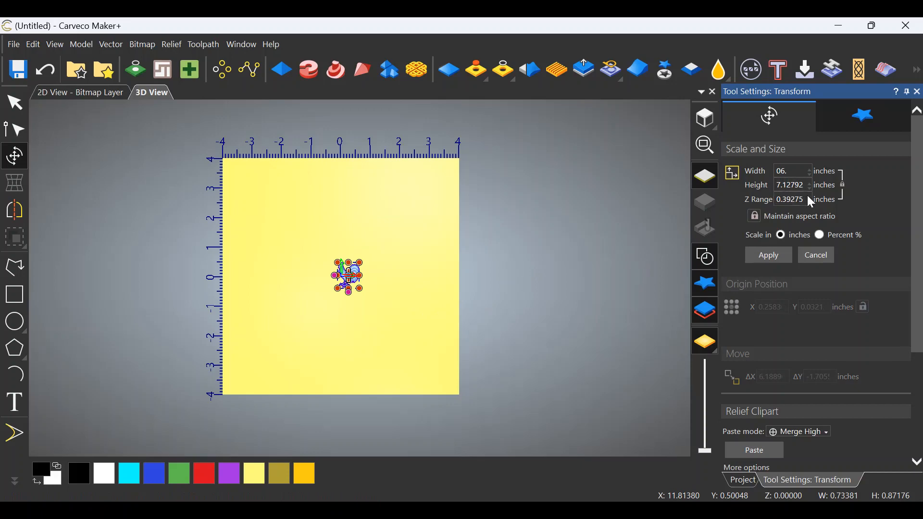
pyautogui.moveTo(783, 269)
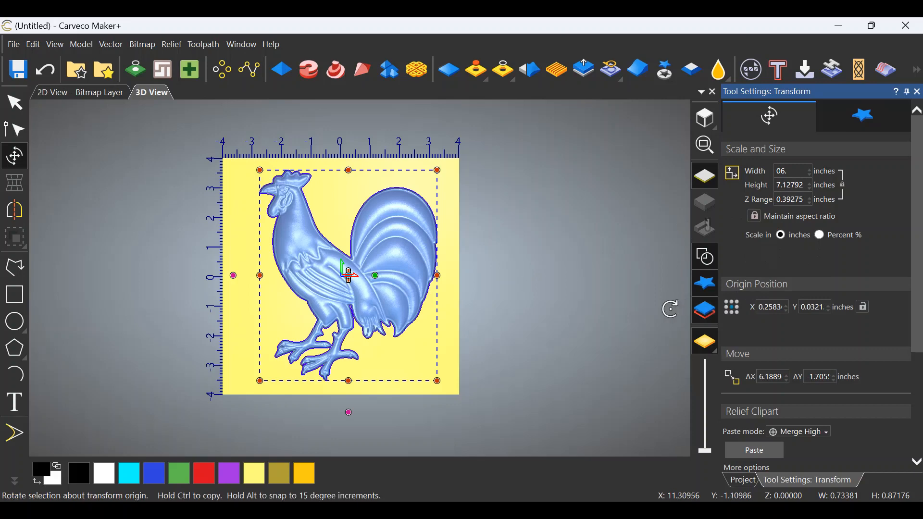
pyautogui.moveTo(552, 295)
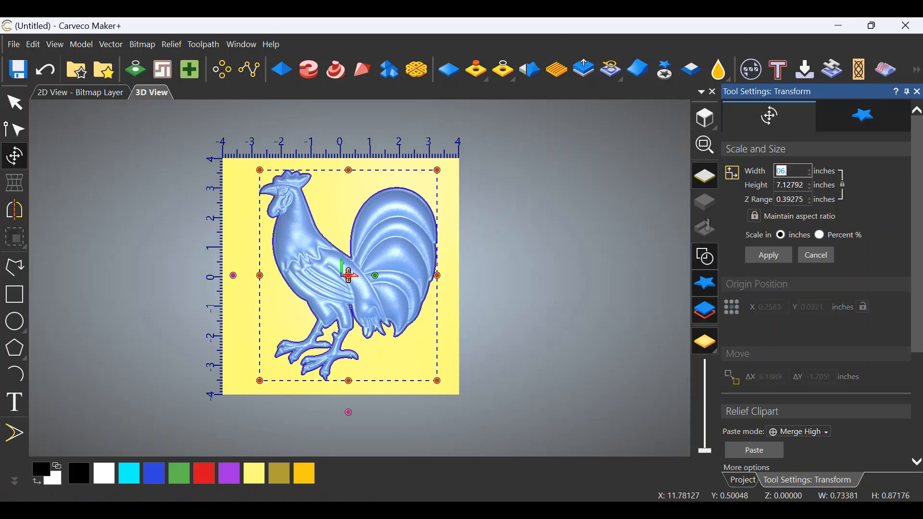
pyautogui.write('5')
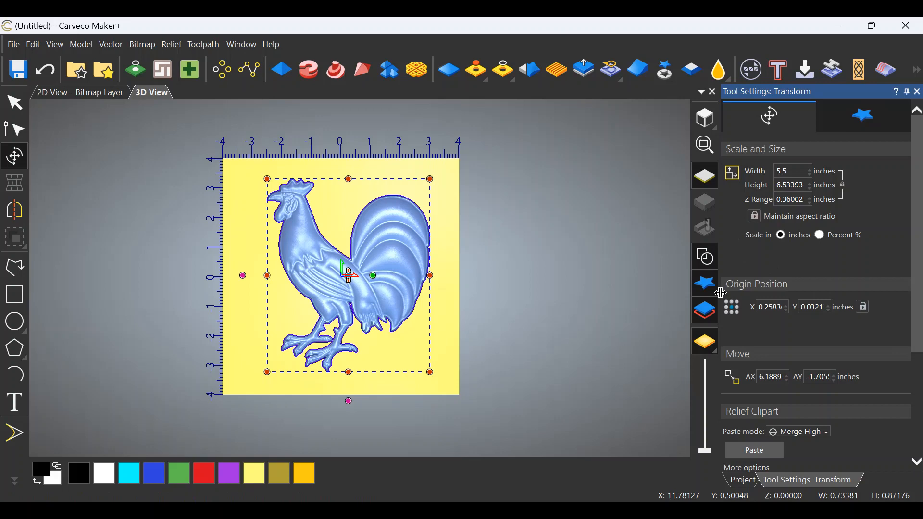
pyautogui.moveTo(815, 271)
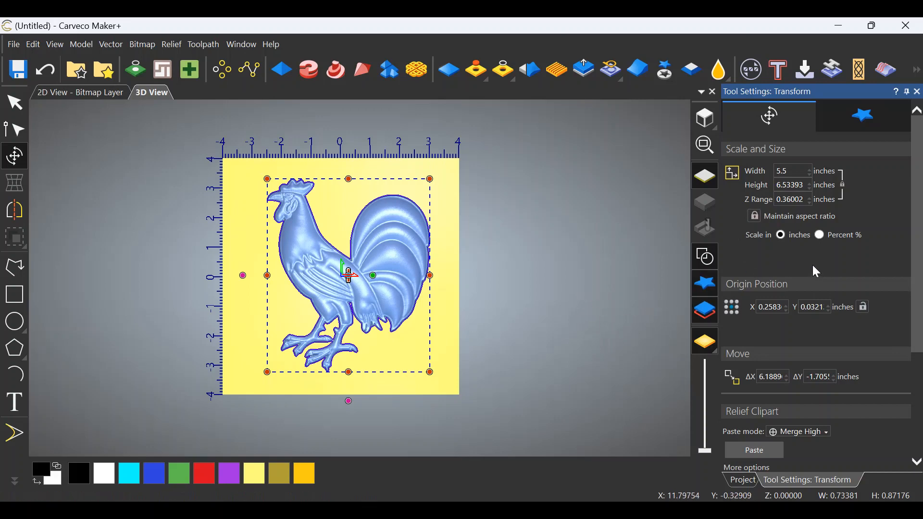
pyautogui.moveTo(785, 263)
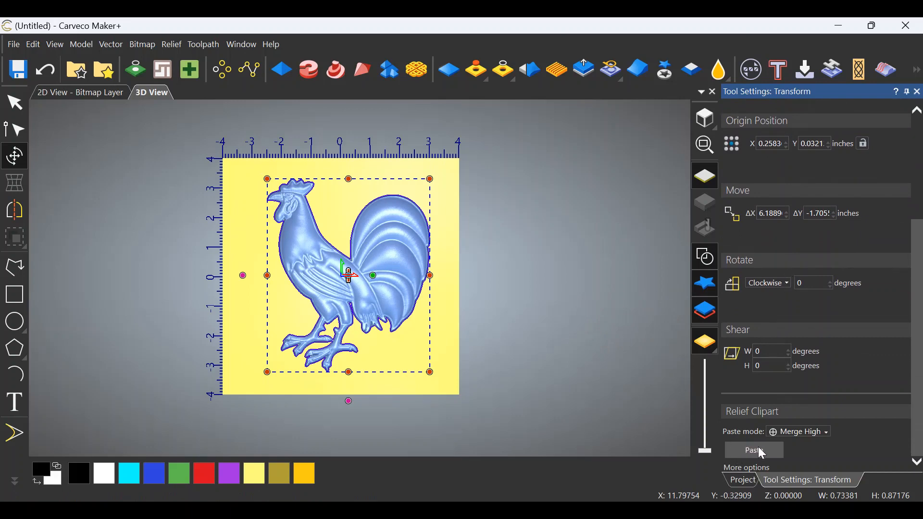
pyautogui.moveTo(654, 384)
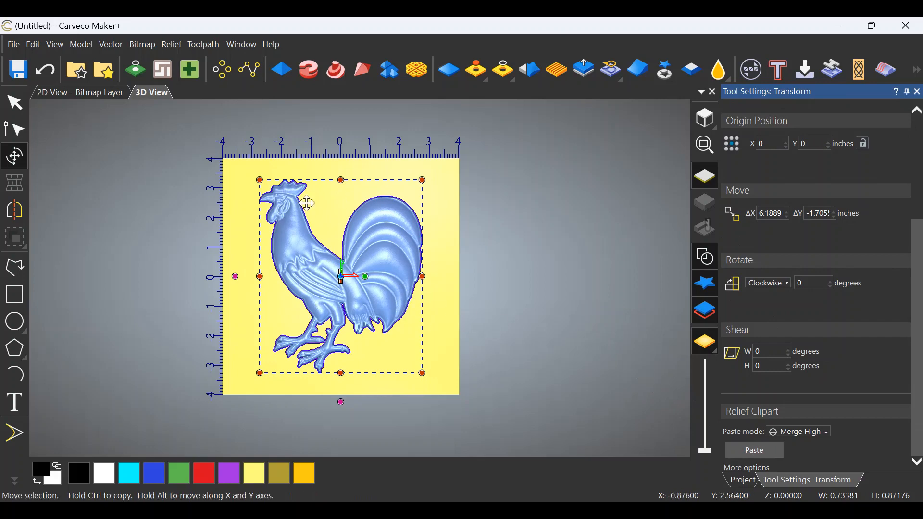
pyautogui.moveTo(402, 311)
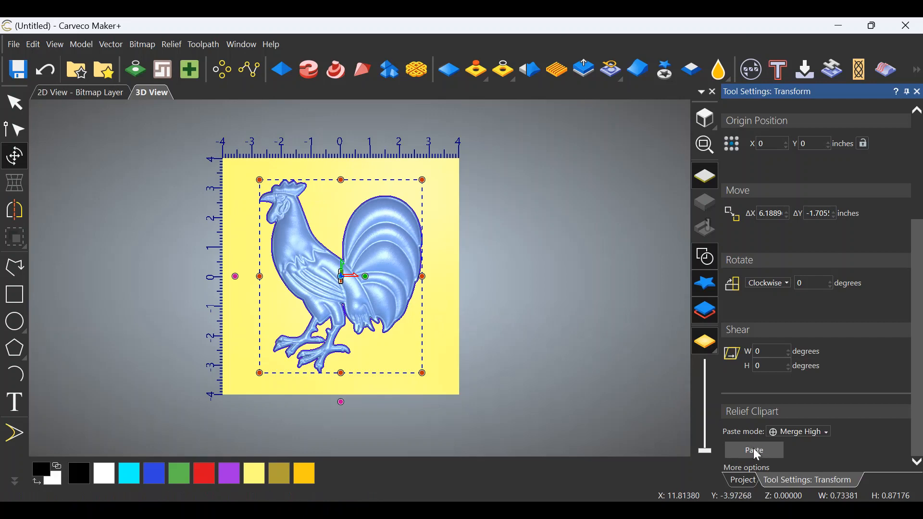
pyautogui.moveTo(750, 416)
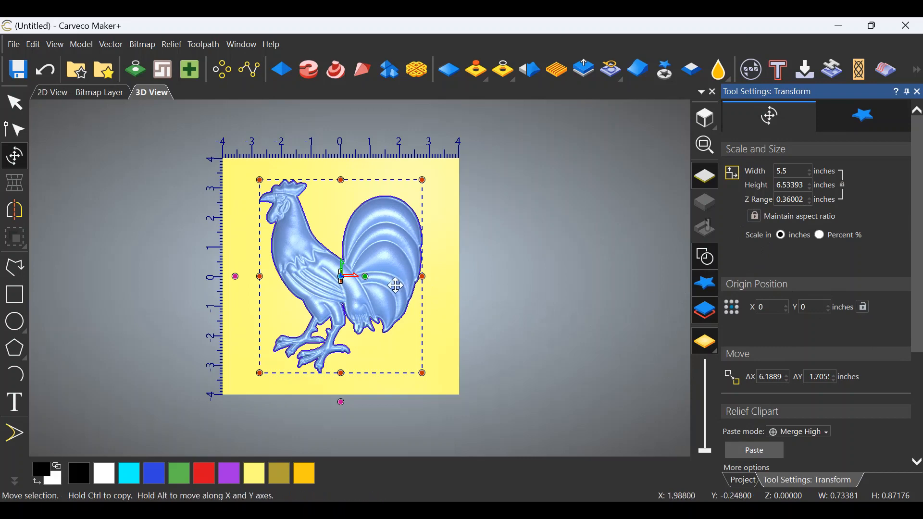
pyautogui.moveTo(506, 255)
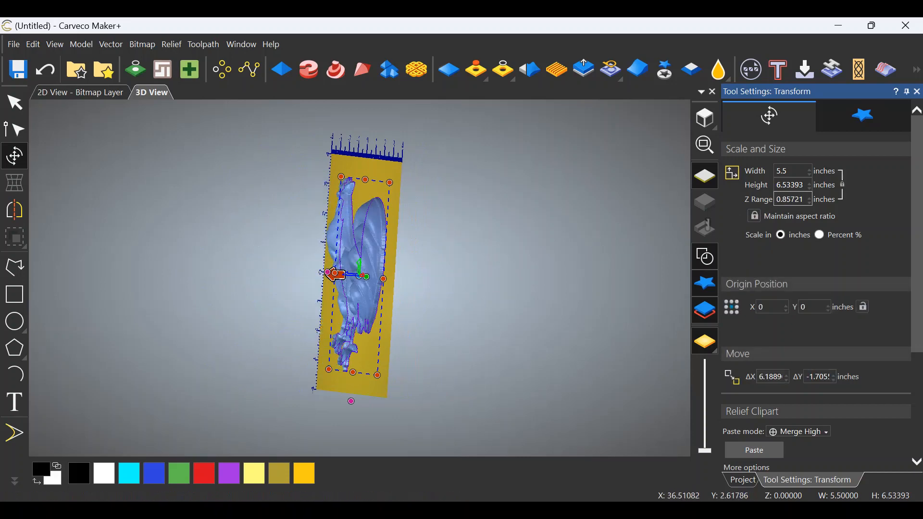
# Set the rooster clipart's Z range to 0.3 inches.
pyautogui.click(791, 199)
pyautogui.write('0.3')
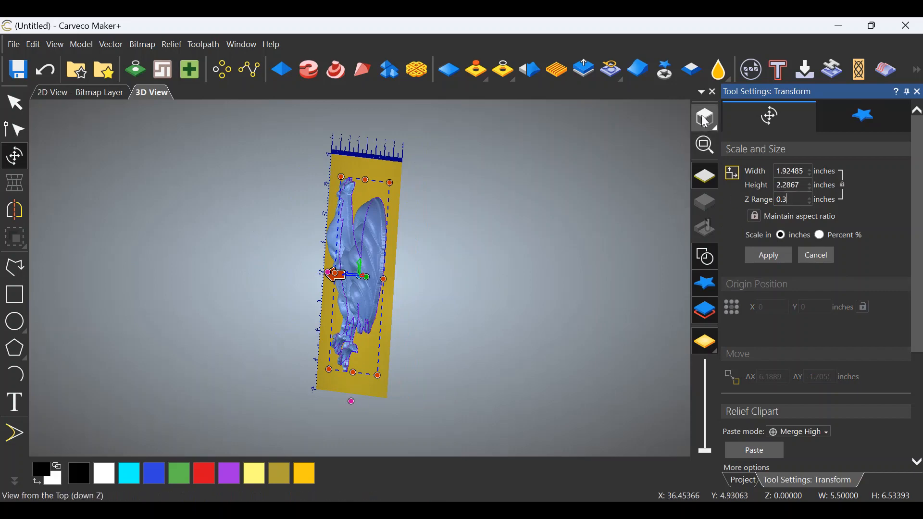
# View the board from the top to check the rooster's placement.
pyautogui.click(704, 118)
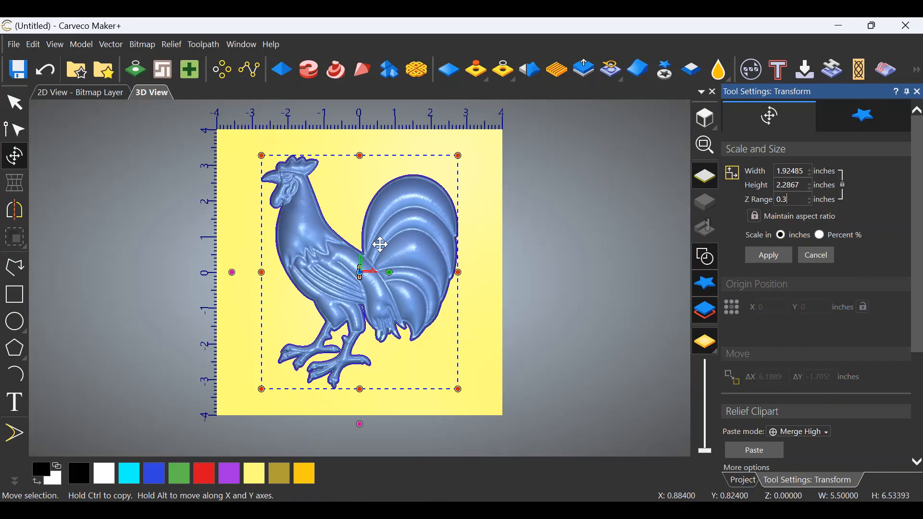
pyautogui.moveTo(510, 309)
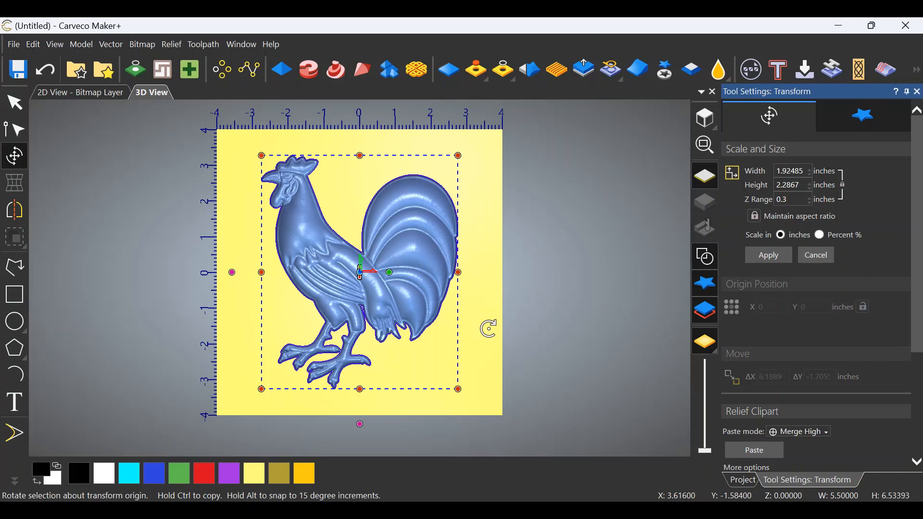
pyautogui.moveTo(500, 340)
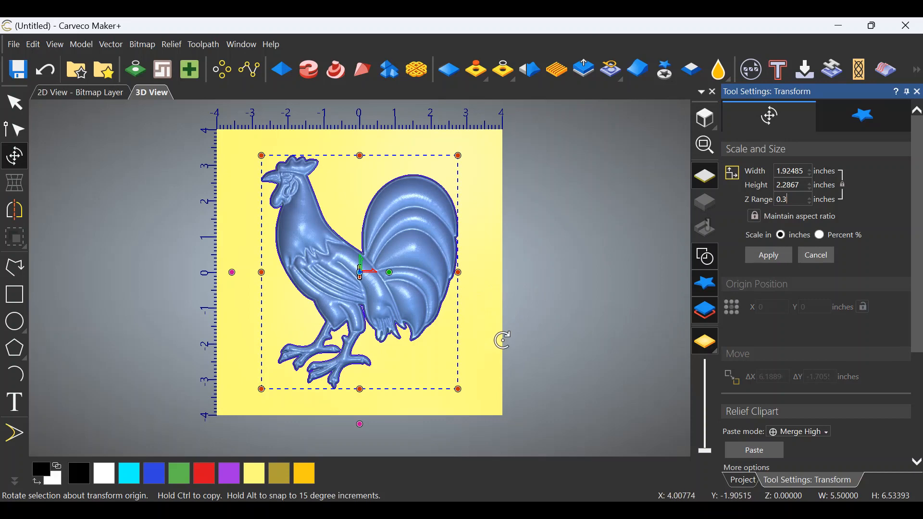
pyautogui.moveTo(529, 297)
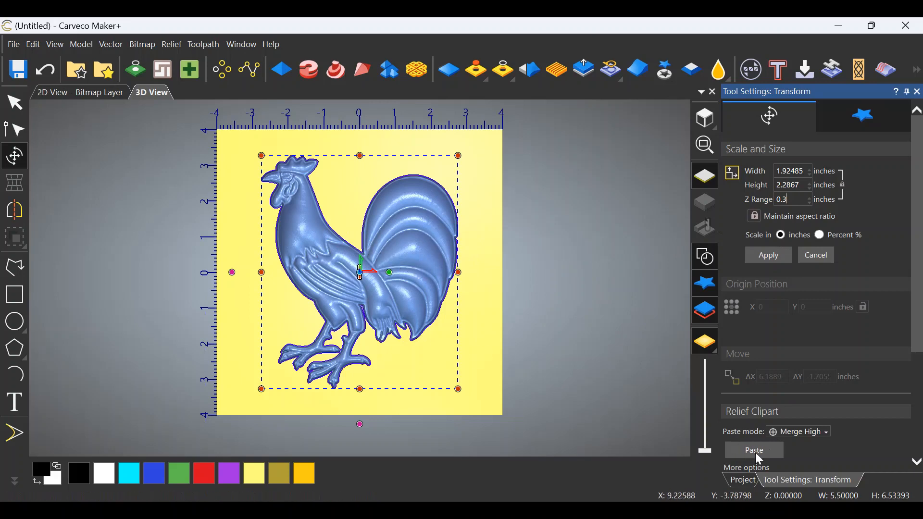
# Paste the rooster clipart into the board relief using Merge High.
pyautogui.click(754, 450)
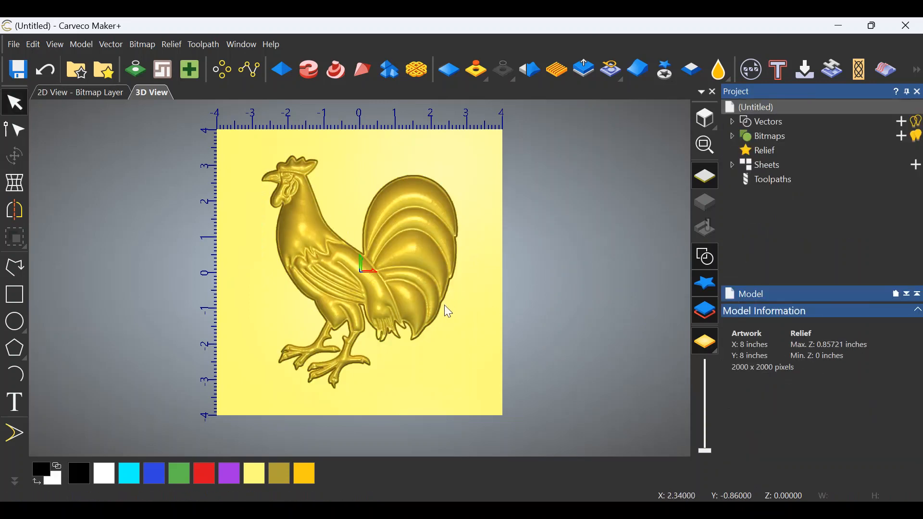
pyautogui.moveTo(462, 326)
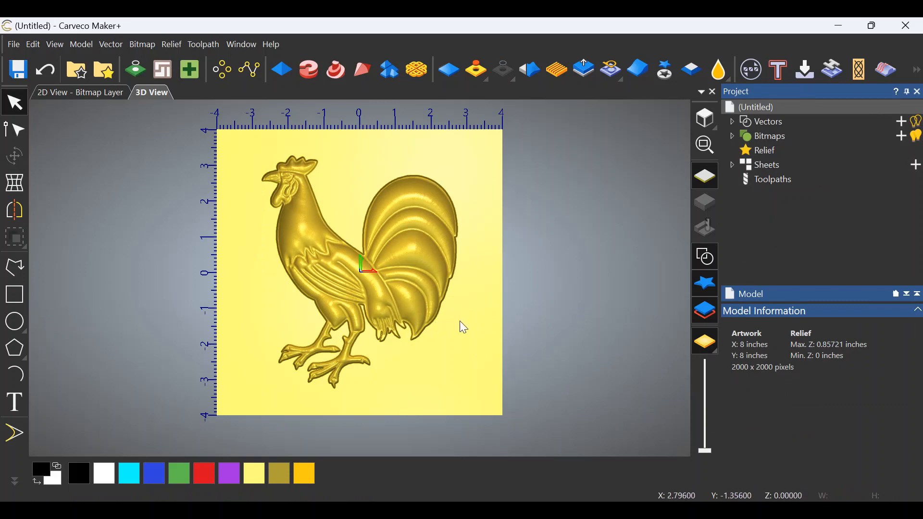
pyautogui.moveTo(369, 229)
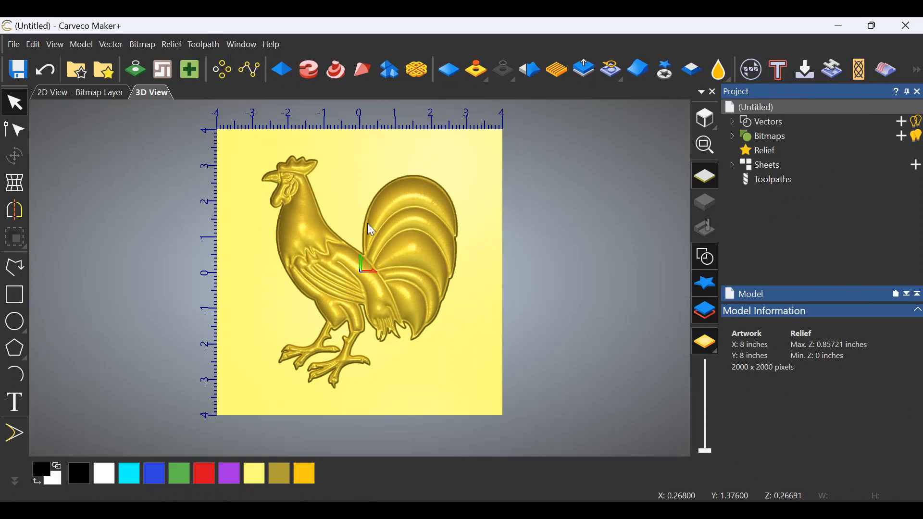
pyautogui.moveTo(288, 266)
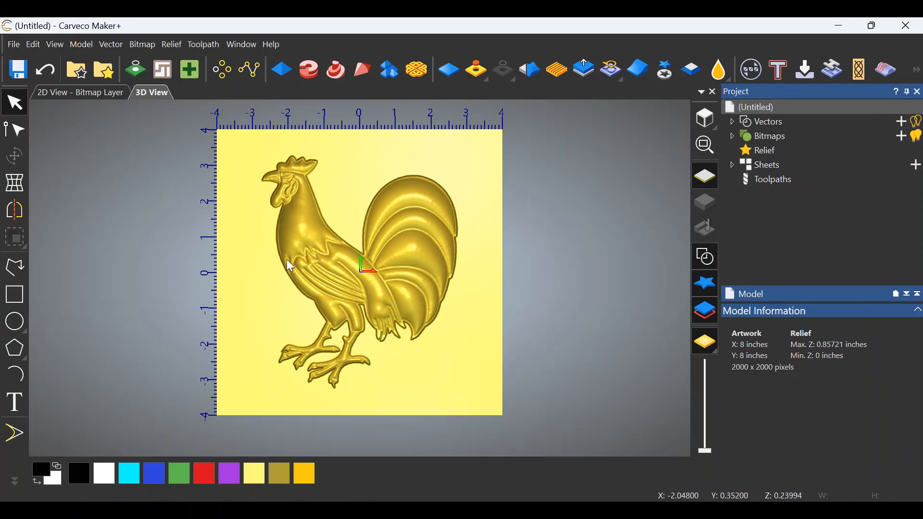
pyautogui.moveTo(327, 171)
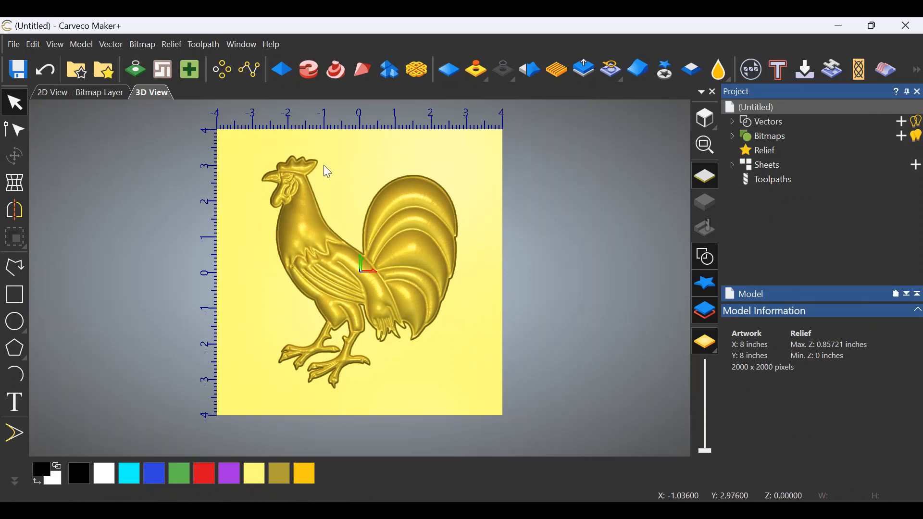
pyautogui.moveTo(330, 382)
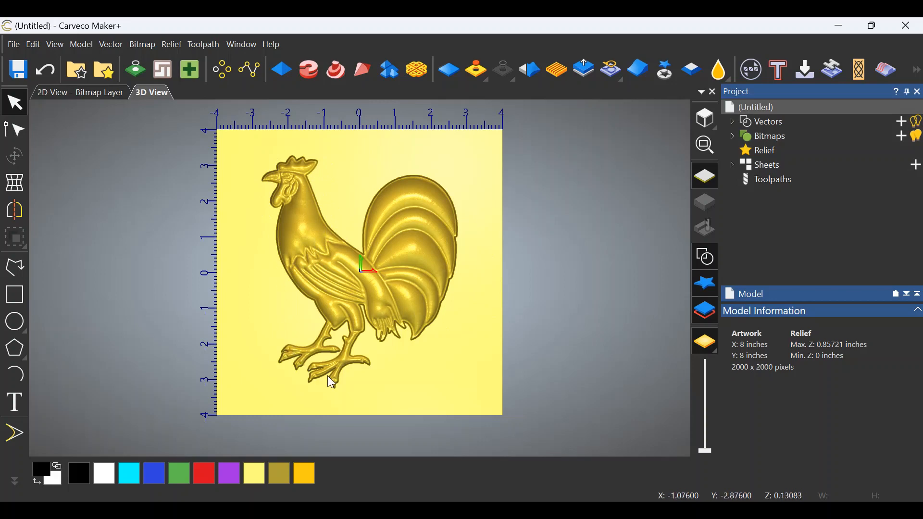
pyautogui.moveTo(398, 267)
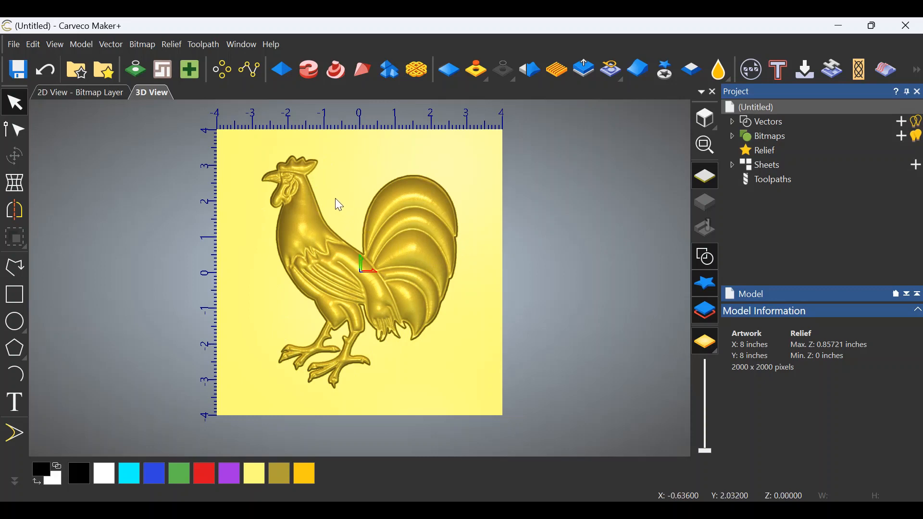
pyautogui.moveTo(217, 130)
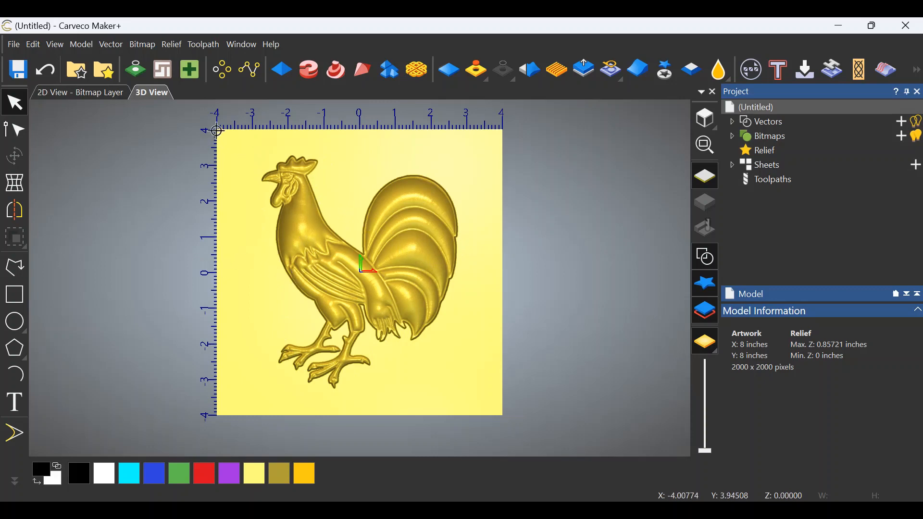
# Draw and select a rectangle vector along the 8 by 8 inch board edge.
pyautogui.click(15, 294)
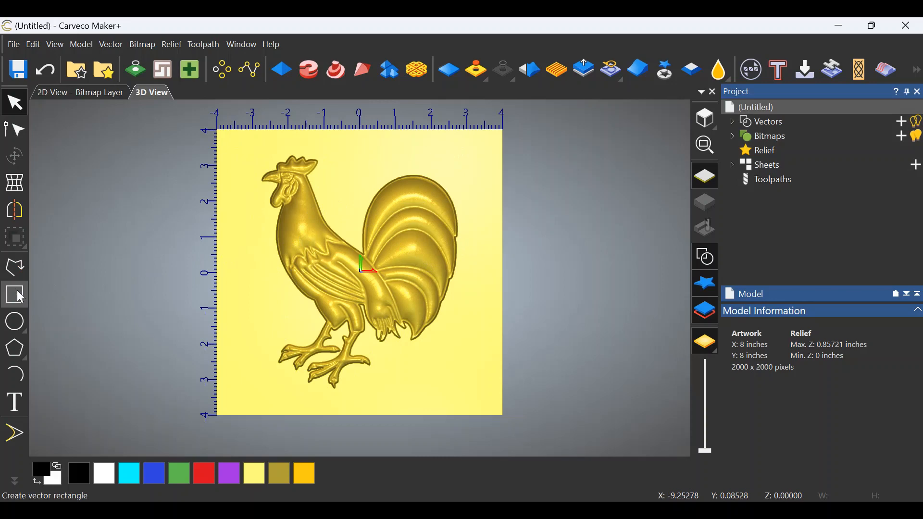
pyautogui.click(14, 295)
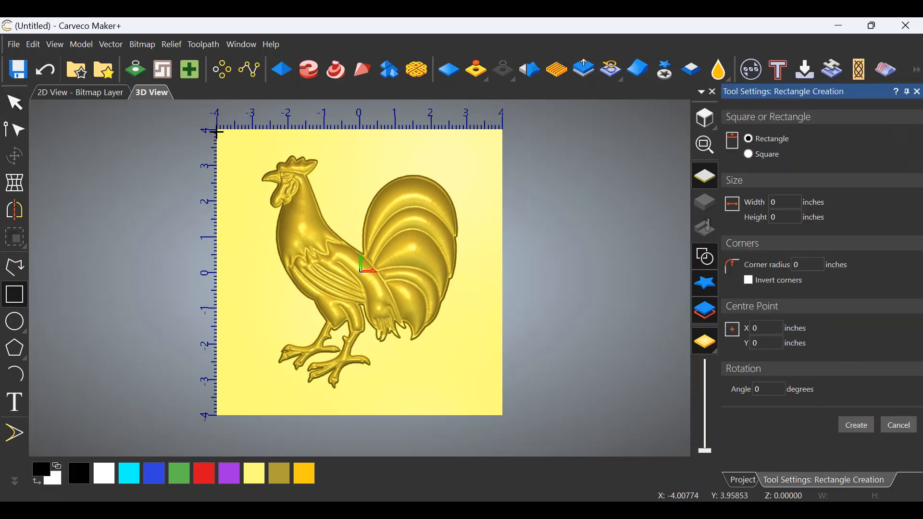
pyautogui.moveTo(503, 418)
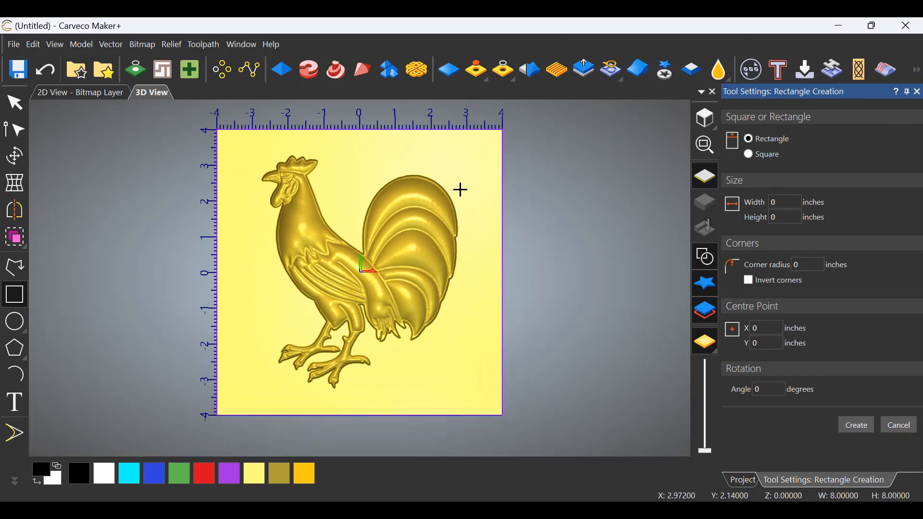
pyautogui.moveTo(567, 213)
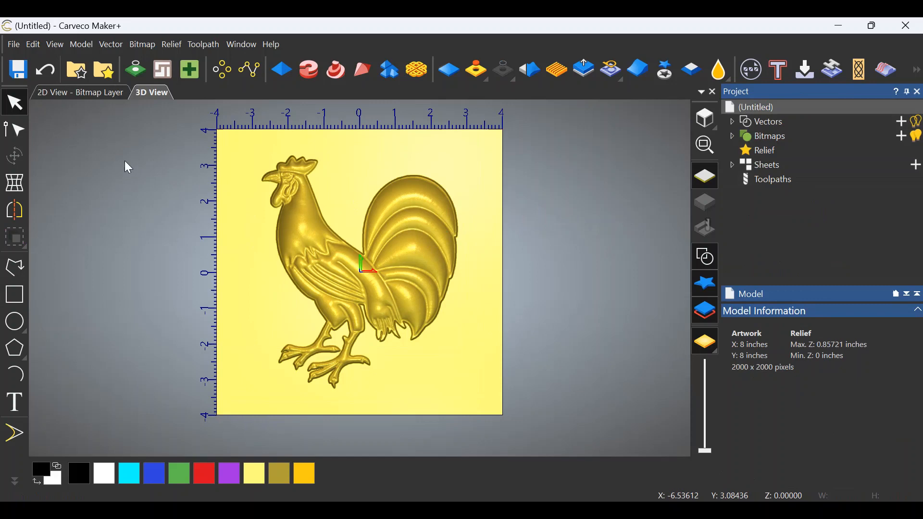
pyautogui.moveTo(550, 254)
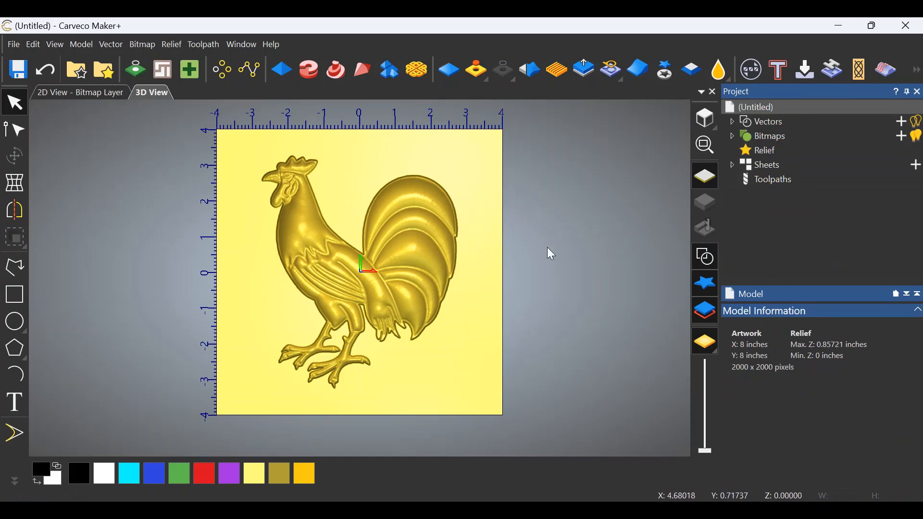
pyautogui.moveTo(559, 280)
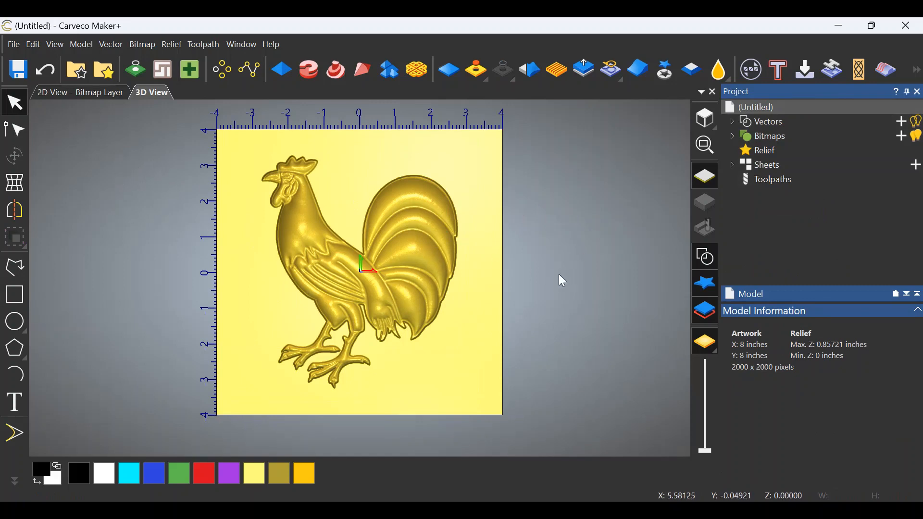
pyautogui.moveTo(505, 261)
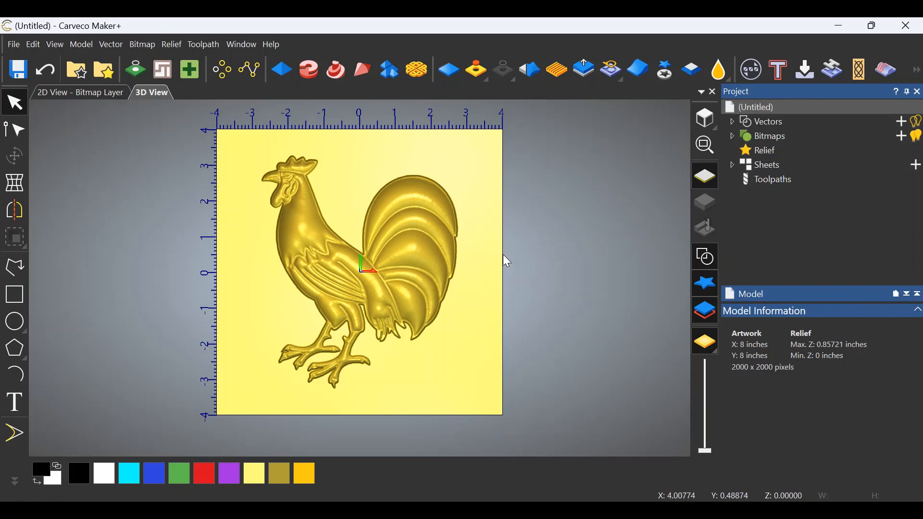
pyautogui.click(14, 237)
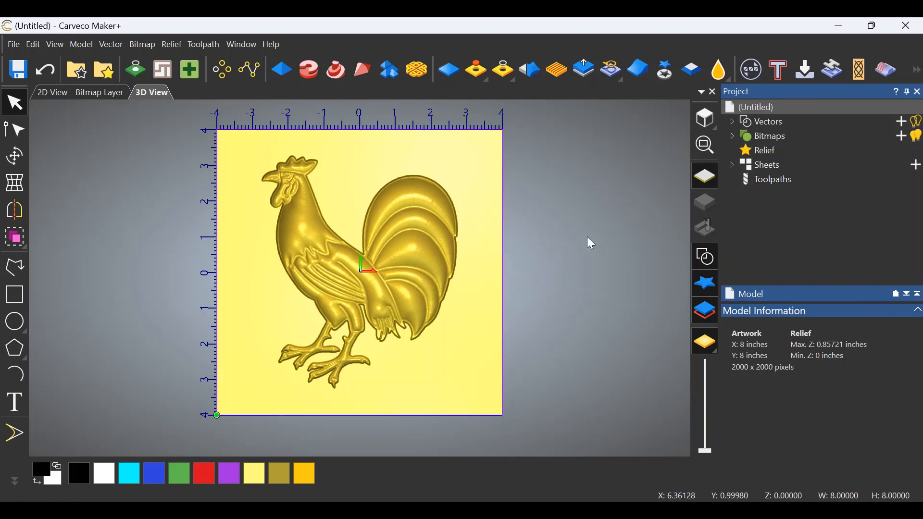
pyautogui.moveTo(886, 69)
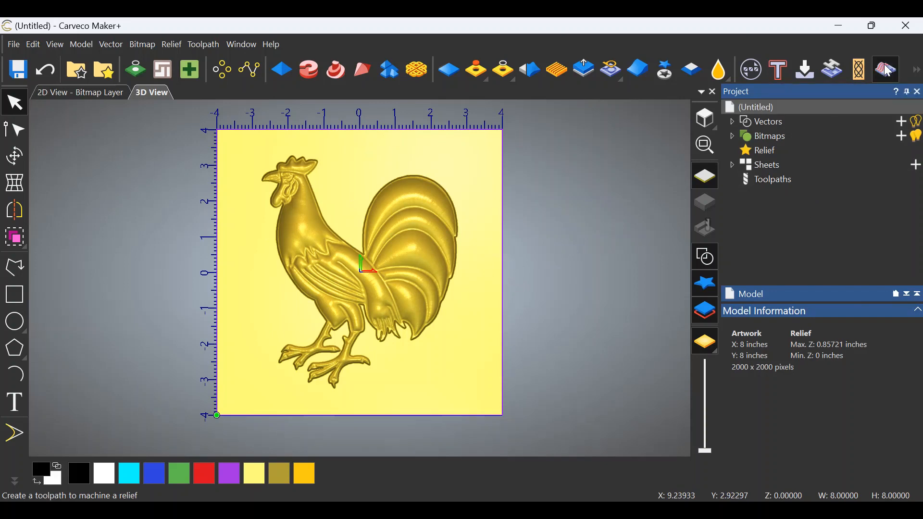
# Set Machine Relief to Selected Vectors with a Ball Nose 1/8 Inch finishing tool.
pyautogui.click(884, 69)
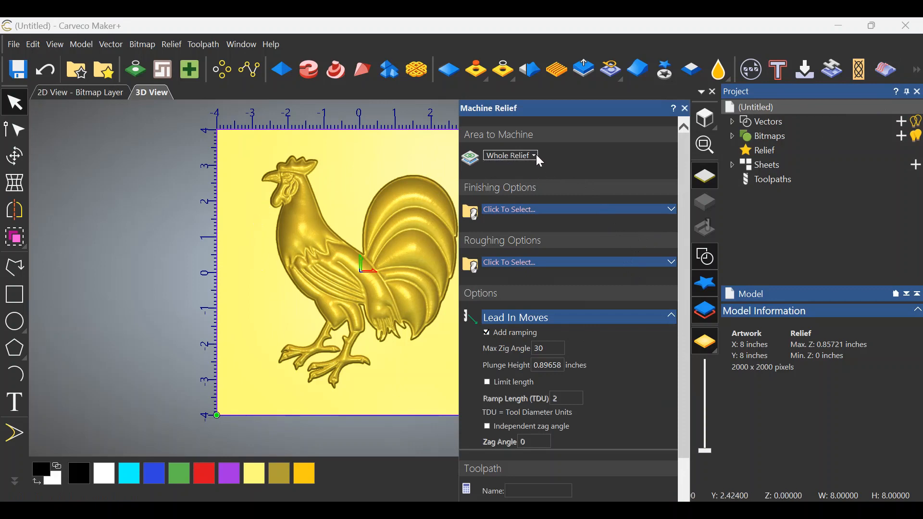
pyautogui.click(509, 156)
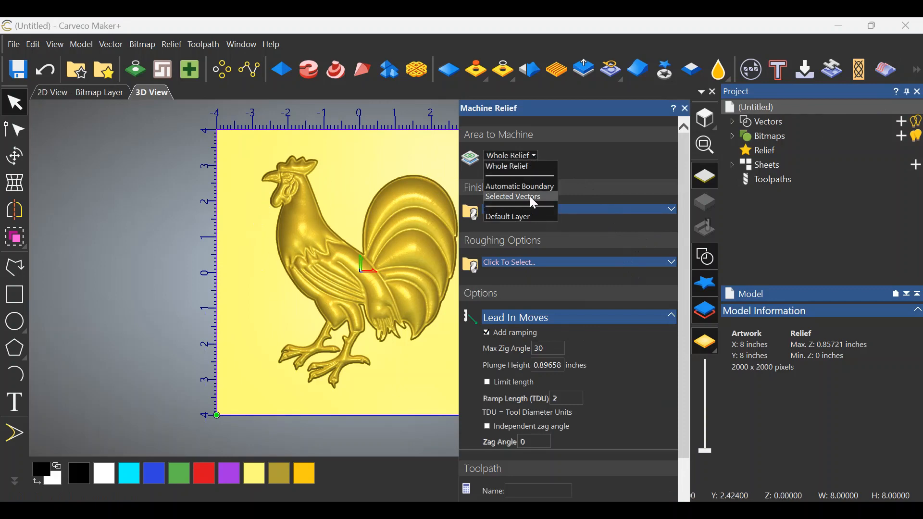
pyautogui.click(513, 196)
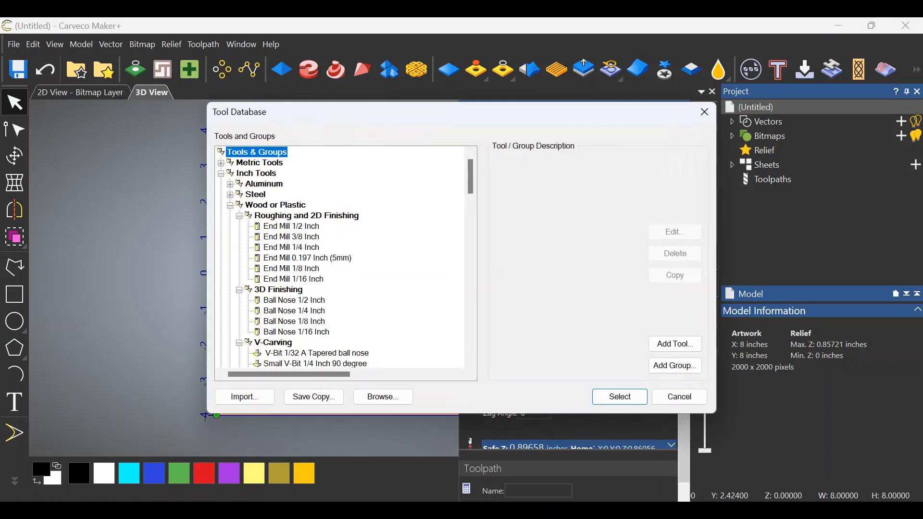
pyautogui.moveTo(377, 285)
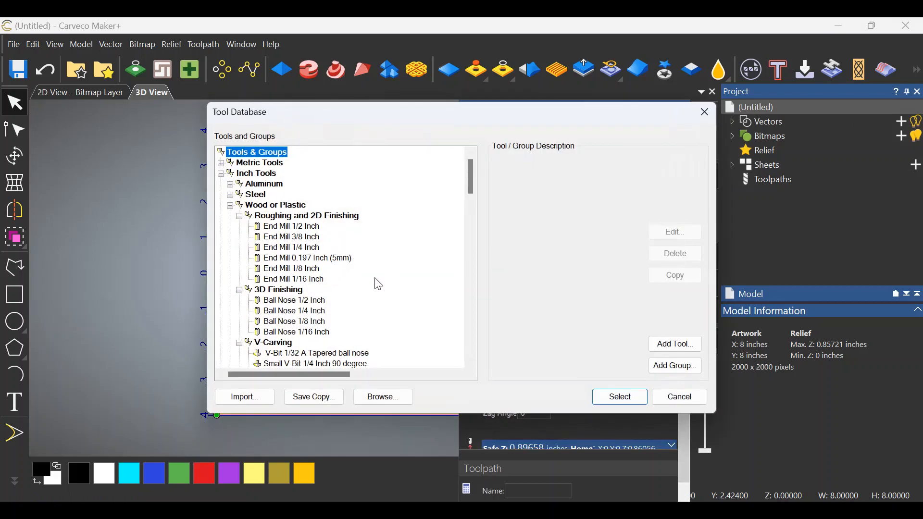
pyautogui.moveTo(300, 332)
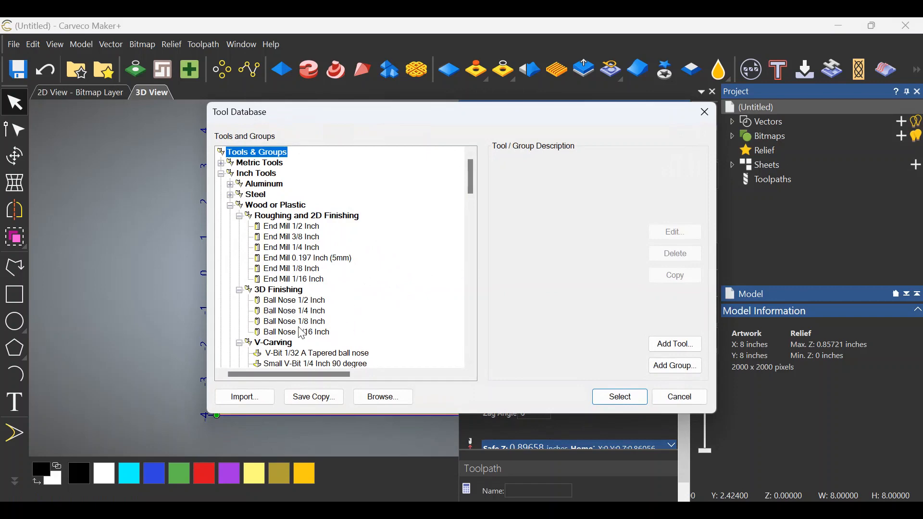
pyautogui.click(294, 321)
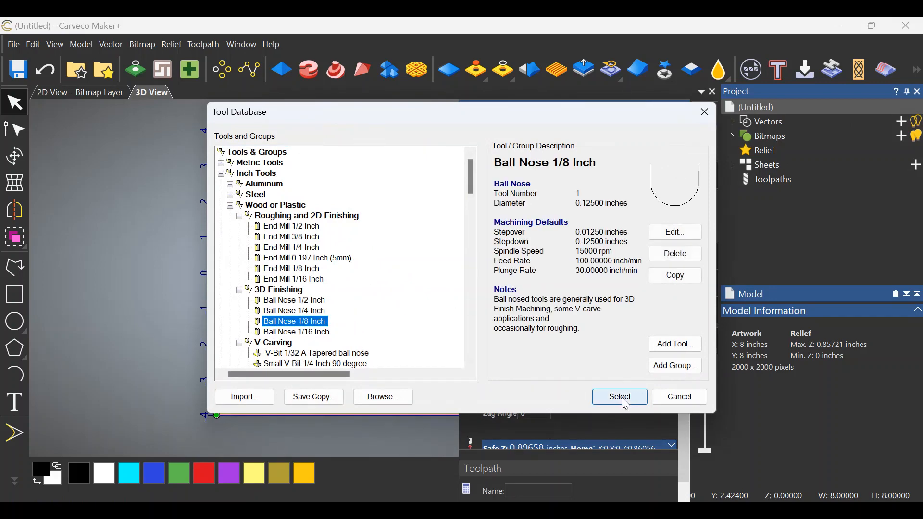
pyautogui.click(619, 397)
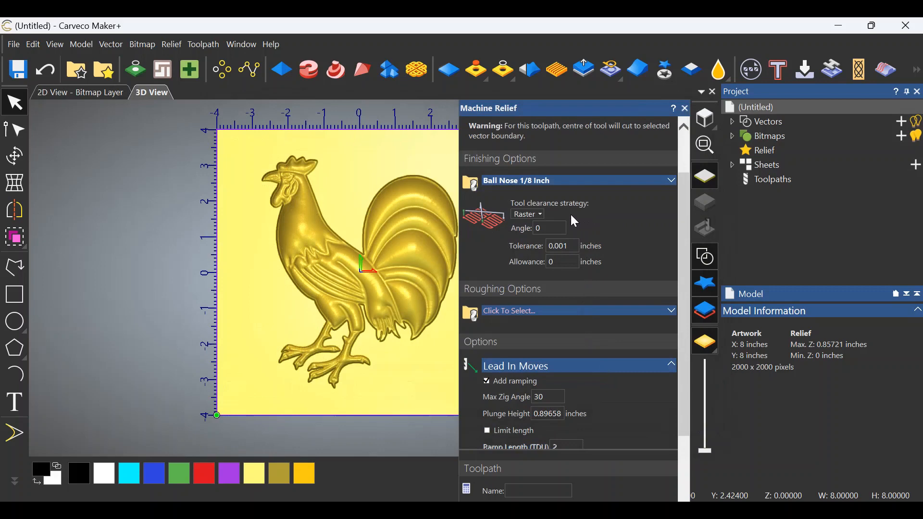
pyautogui.moveTo(313, 211)
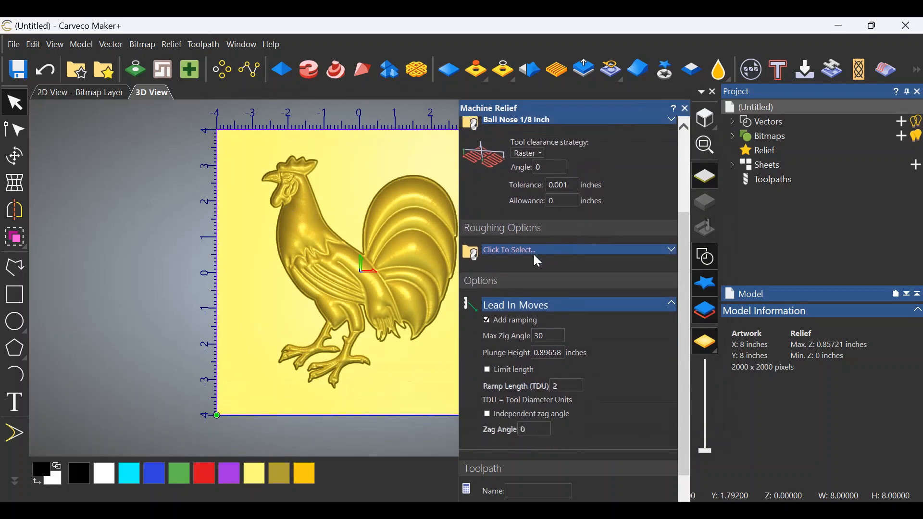
# Choose the End Mill 1/4 Inch from the Tool Database as the roughing tool.
pyautogui.click(577, 250)
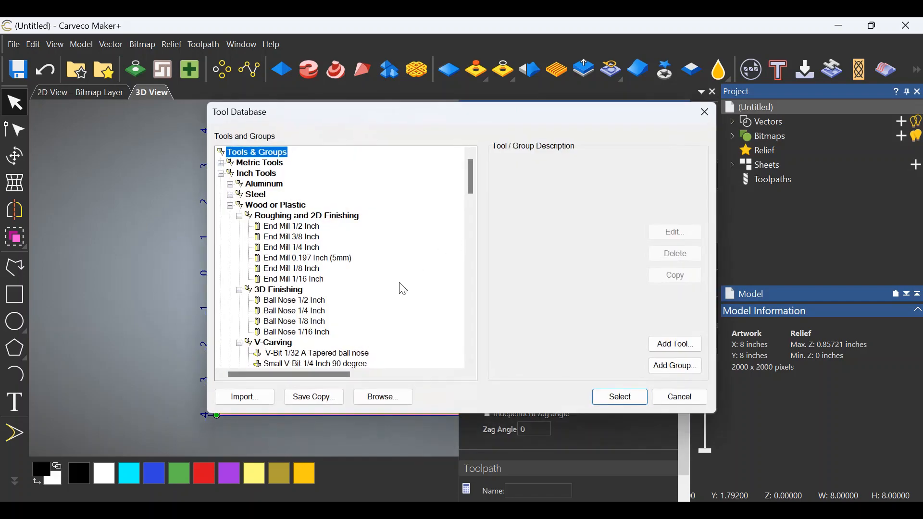
pyautogui.click(292, 248)
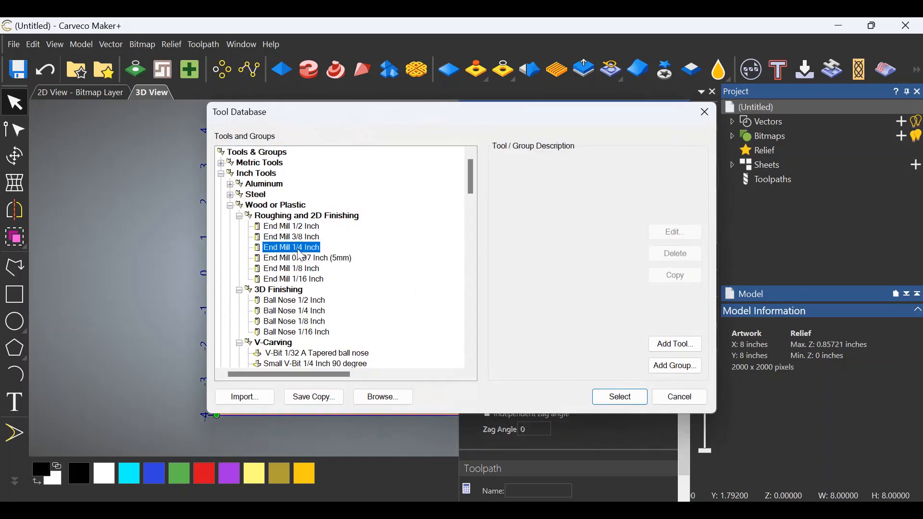
pyautogui.click(618, 396)
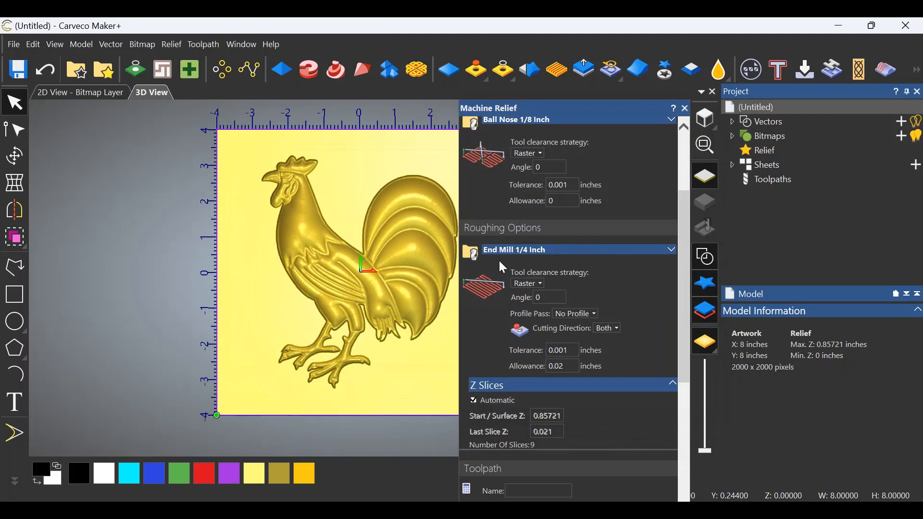
pyautogui.moveTo(550, 256)
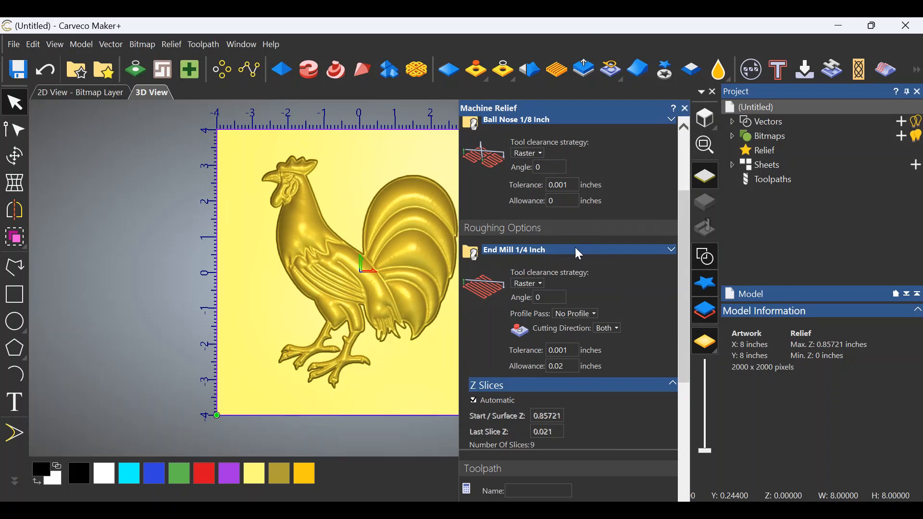
pyautogui.scroll(-3)
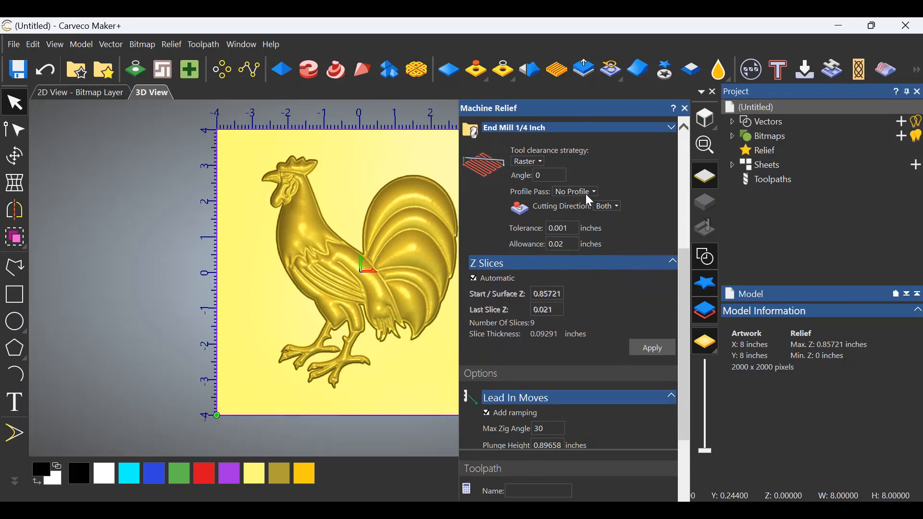
# Set safe Z to 0.1 inch and material thickness to 1 inch in Material Setup.
pyautogui.scroll(-3)
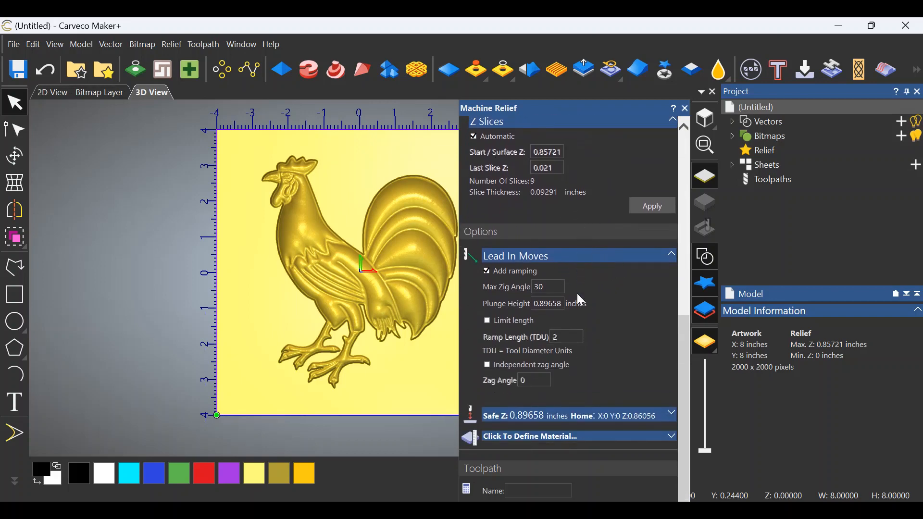
pyautogui.moveTo(593, 327)
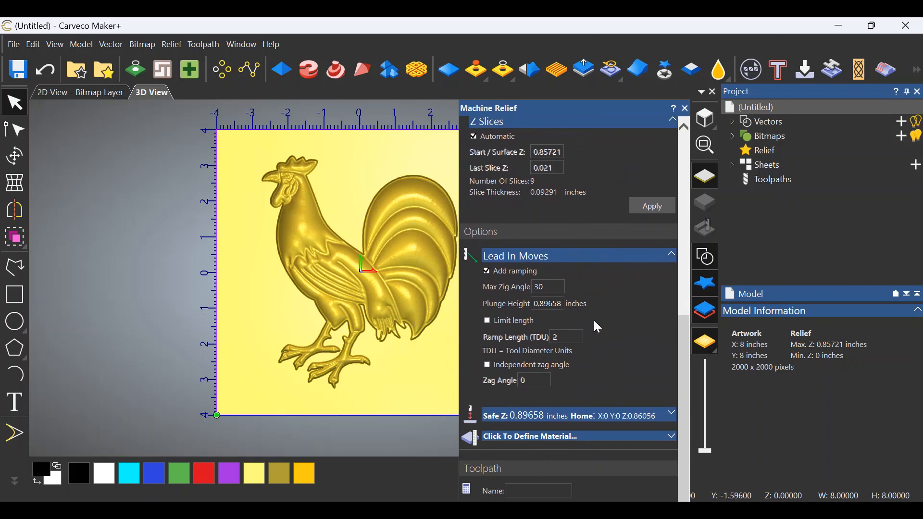
pyautogui.moveTo(664, 419)
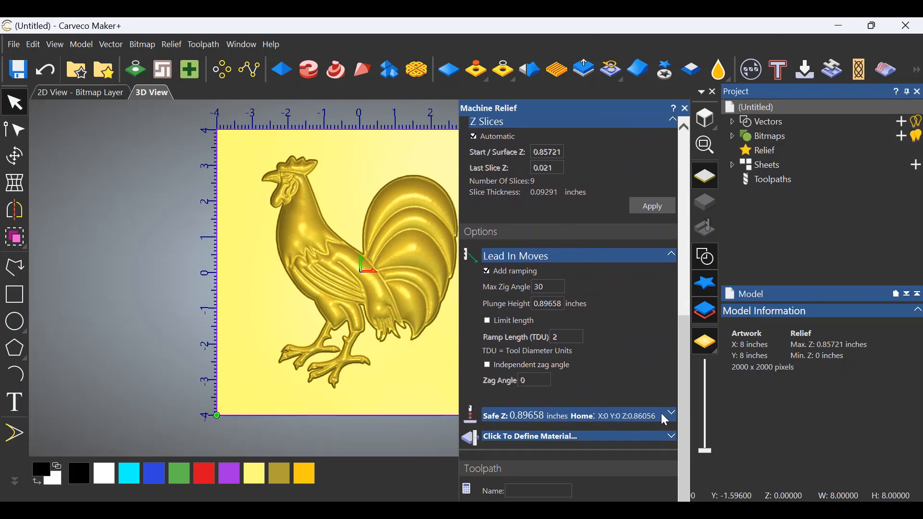
pyautogui.moveTo(674, 416)
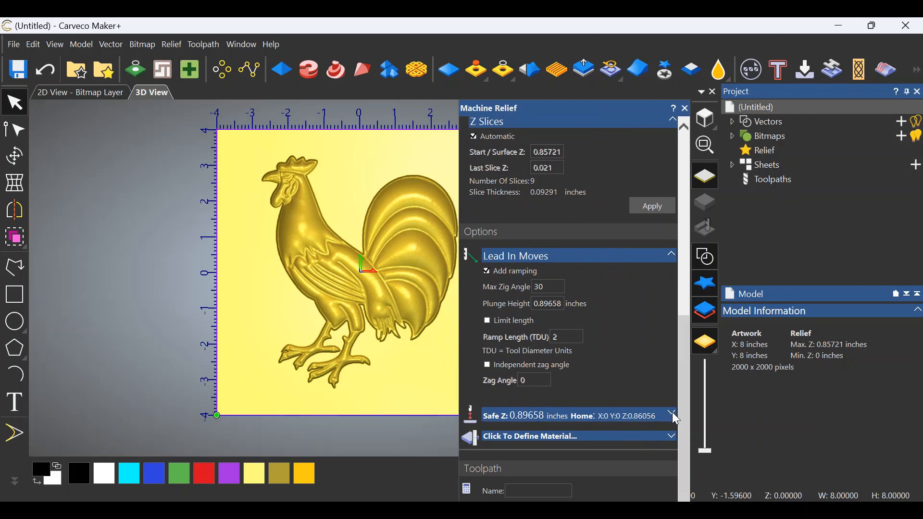
pyautogui.click(672, 415)
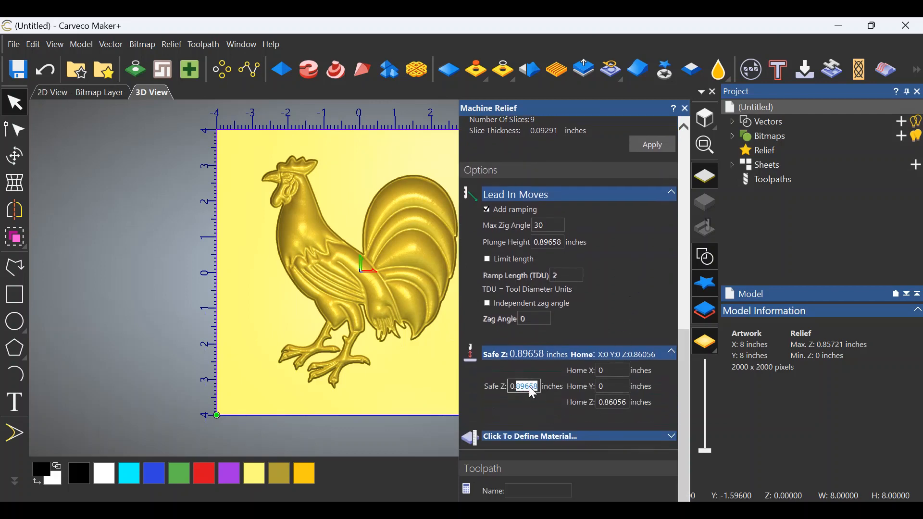
pyautogui.moveTo(623, 329)
pyautogui.write('0.1')
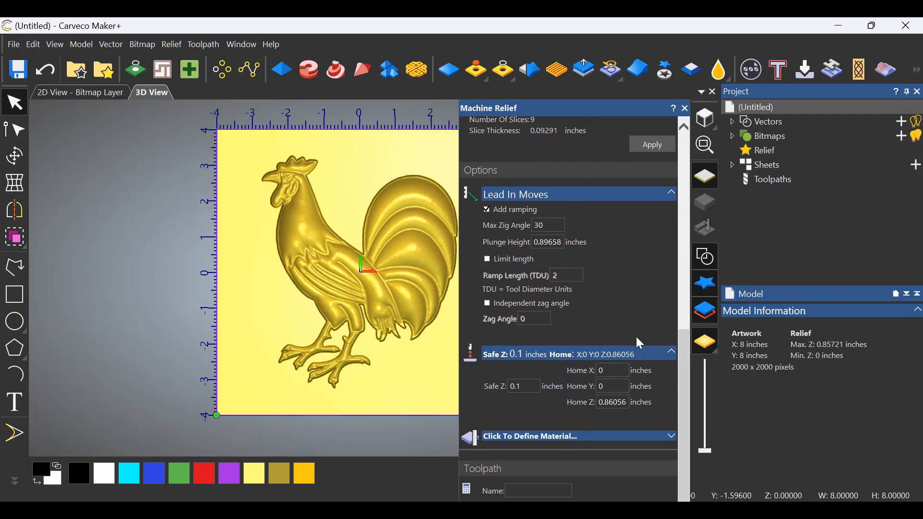
pyautogui.click(528, 436)
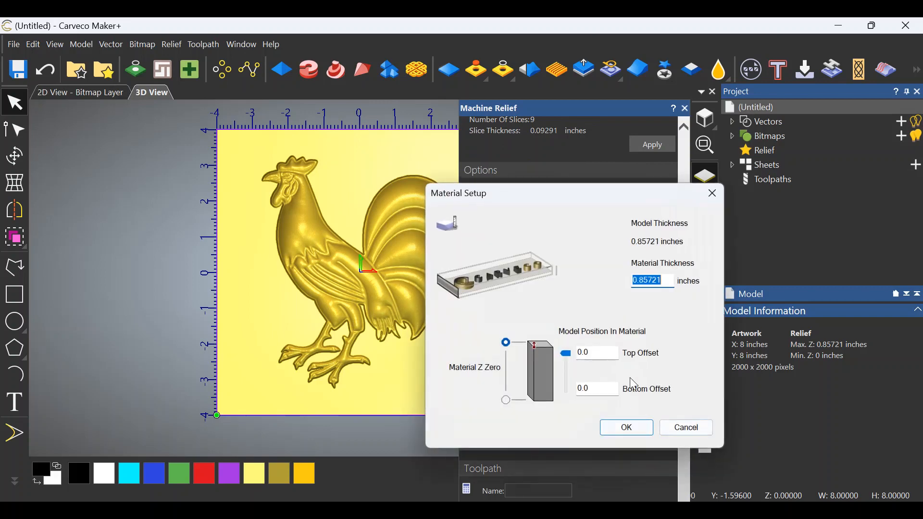
pyautogui.moveTo(631, 384)
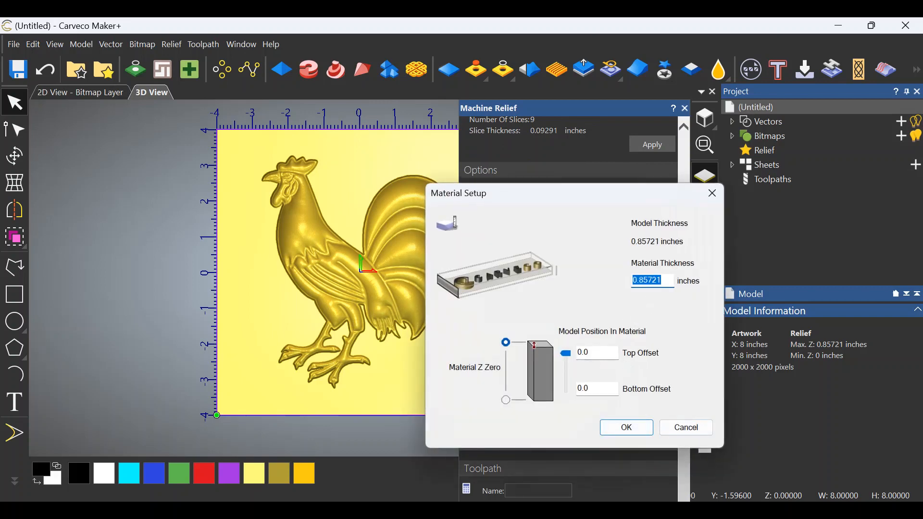
pyautogui.write('1')
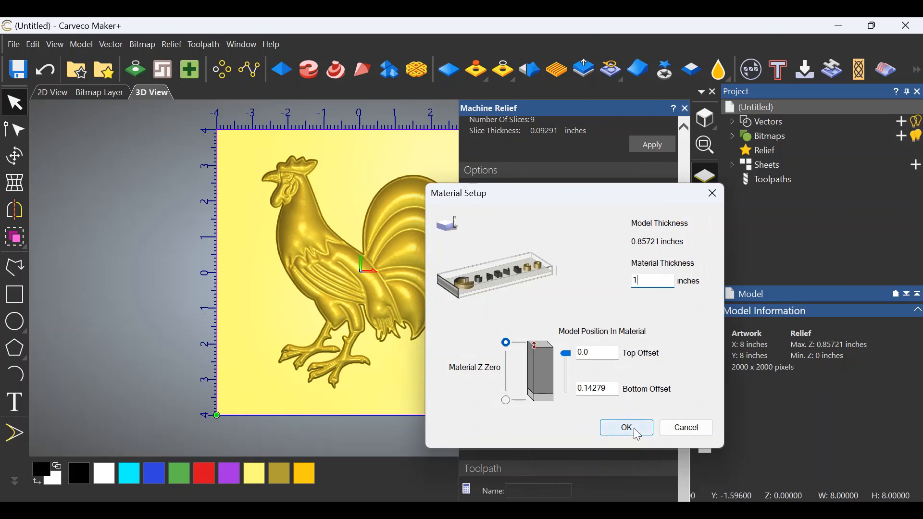
pyautogui.click(626, 427)
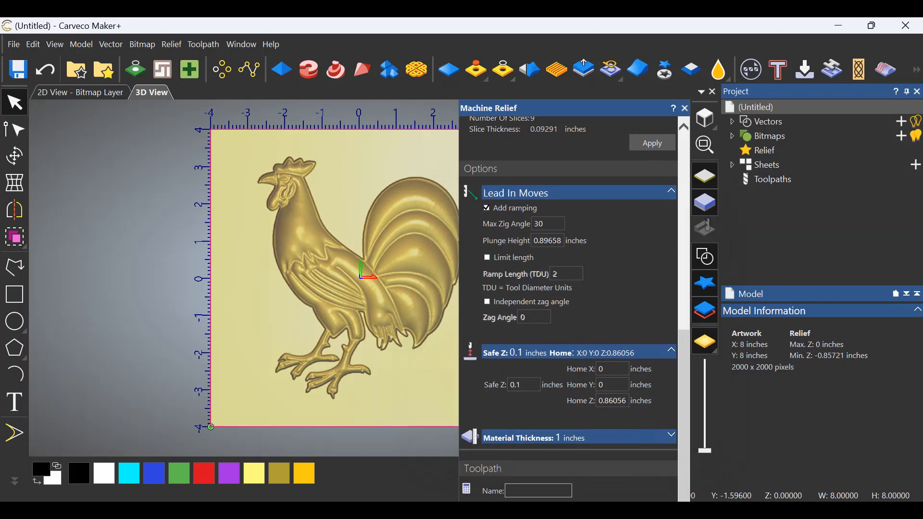
# Name the relief toolpath ROOSTER and calculate it.
pyautogui.write('ROOSTER')
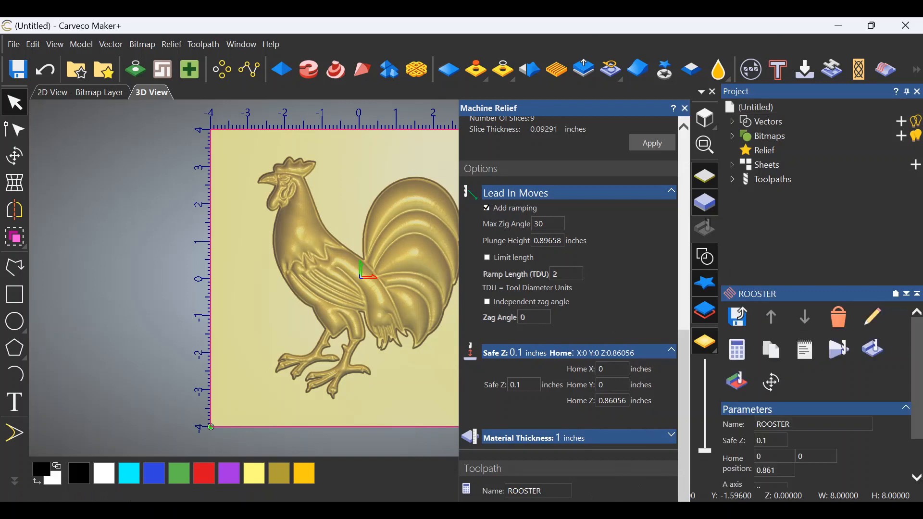
pyautogui.click(651, 144)
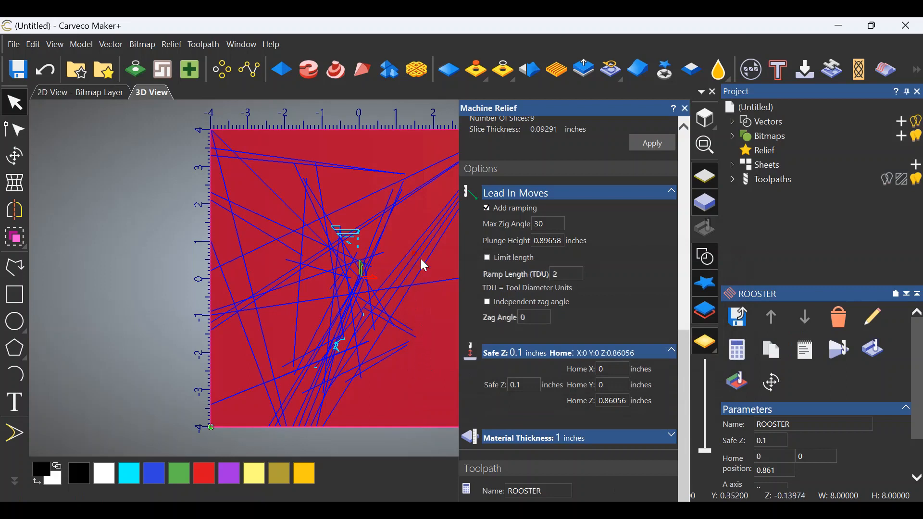
pyautogui.moveTo(680, 114)
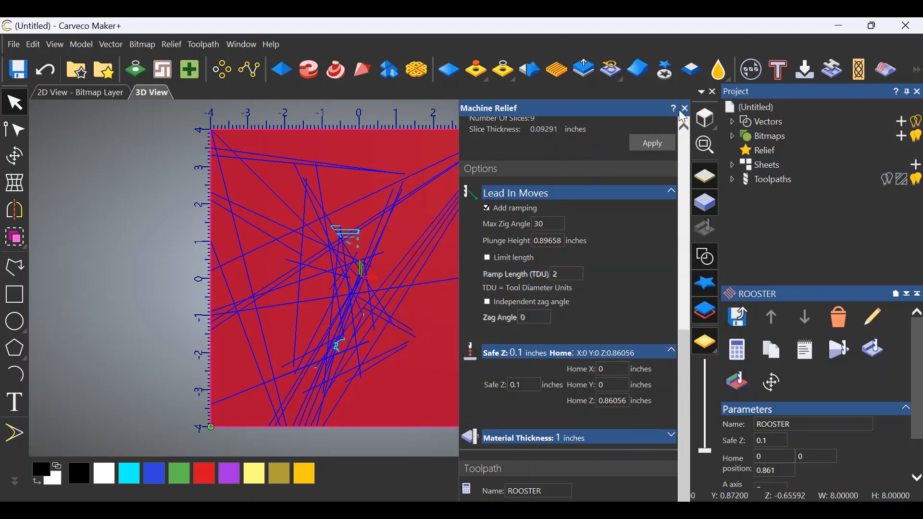
# Close the Machine Relief panel, select ROOSTER under Toolpaths and start its simulation.
pyautogui.click(684, 109)
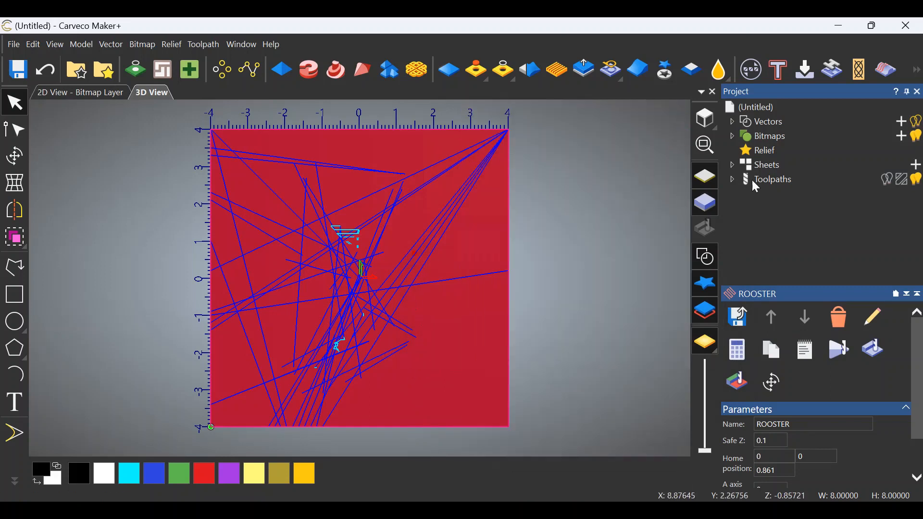
pyautogui.click(731, 179)
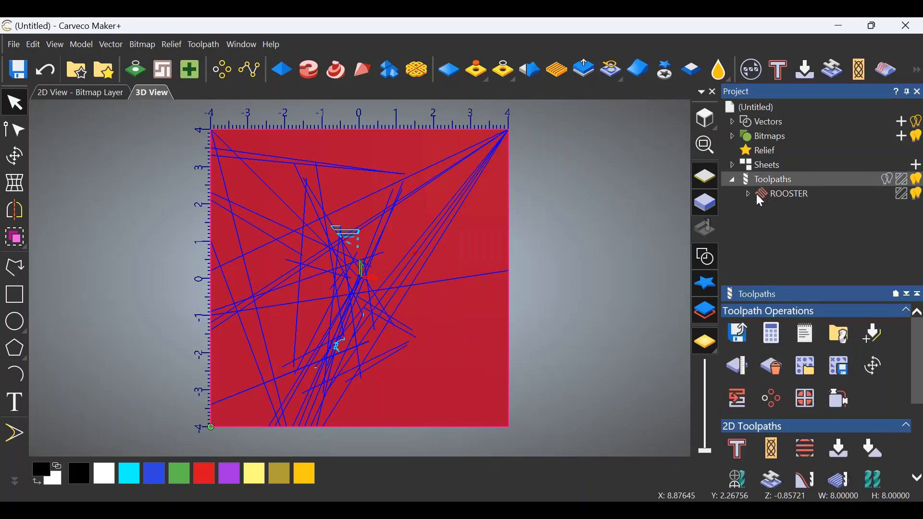
pyautogui.click(788, 194)
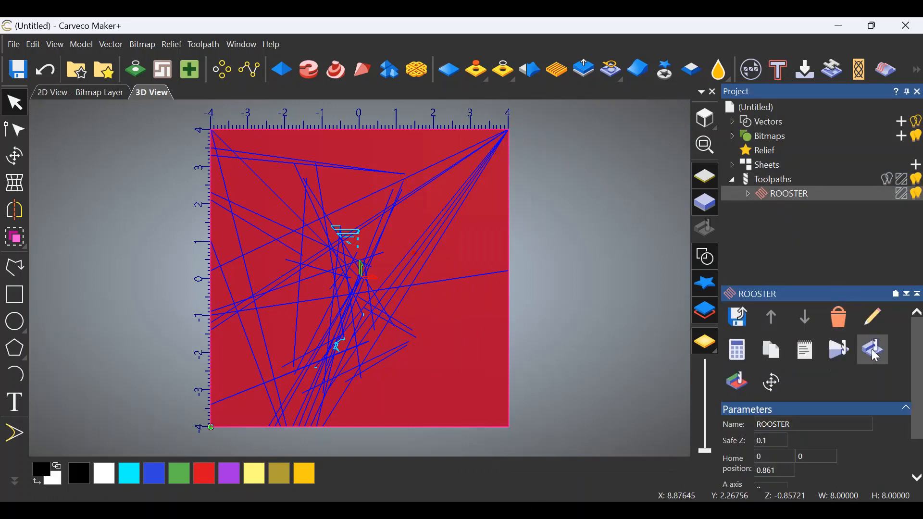
pyautogui.click(873, 350)
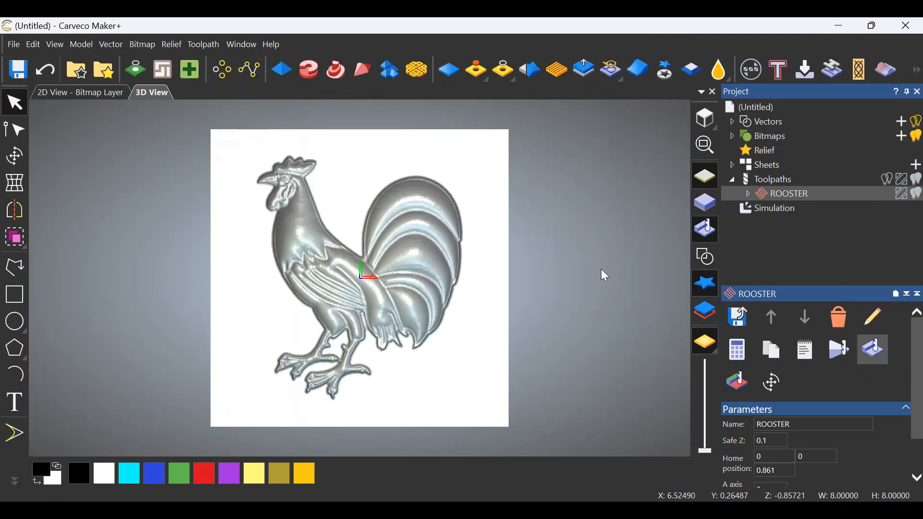
pyautogui.moveTo(547, 279)
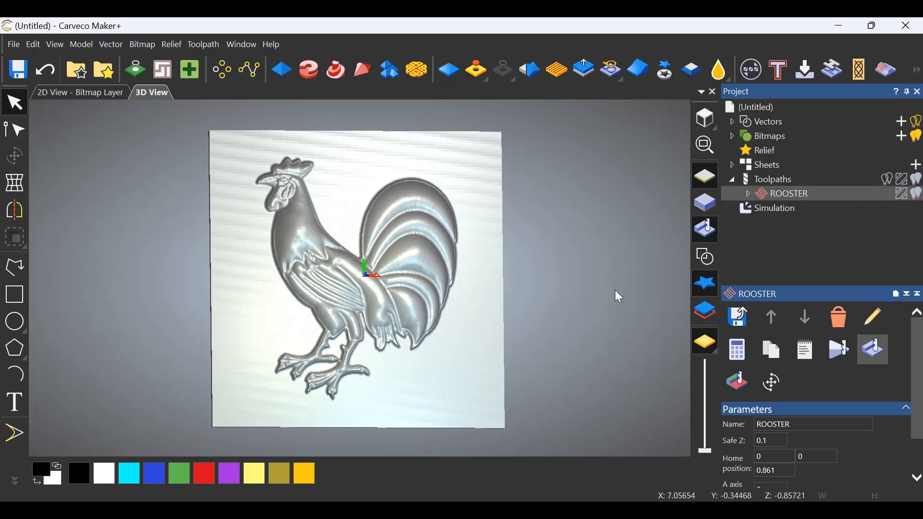
pyautogui.moveTo(754, 258)
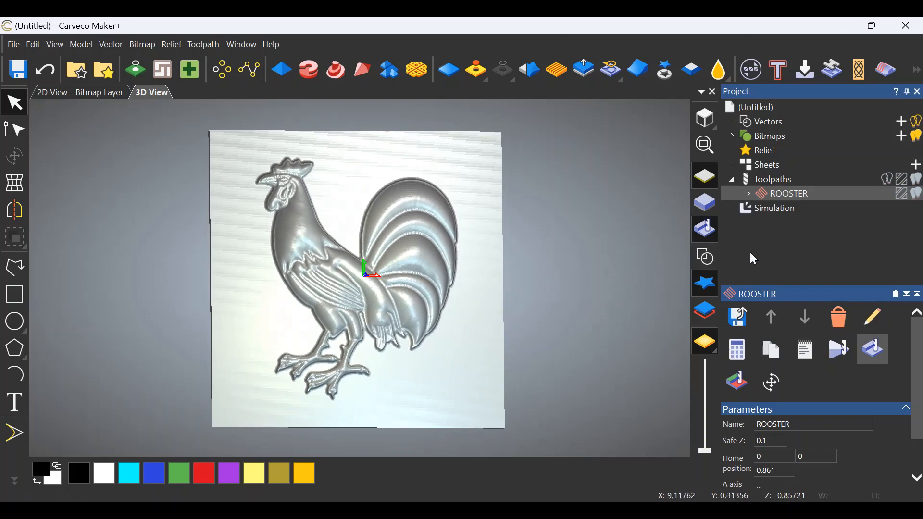
pyautogui.moveTo(774, 260)
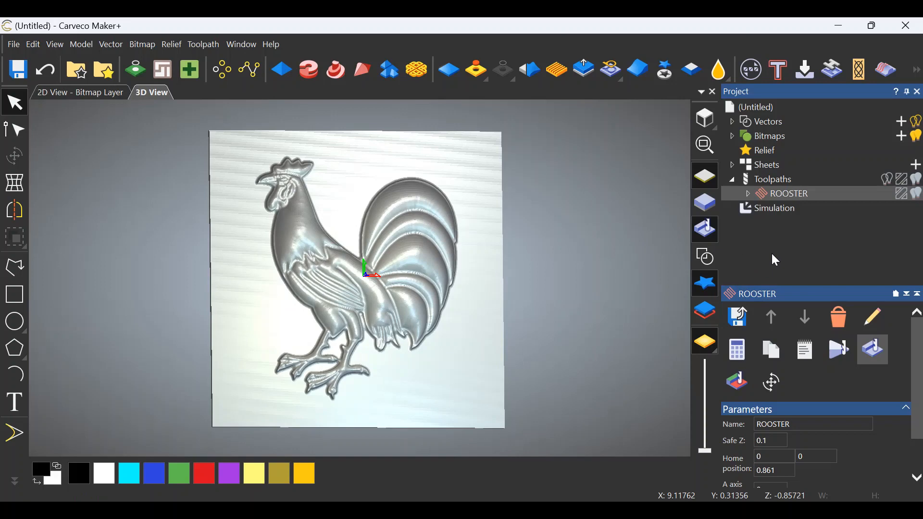
pyautogui.moveTo(789, 261)
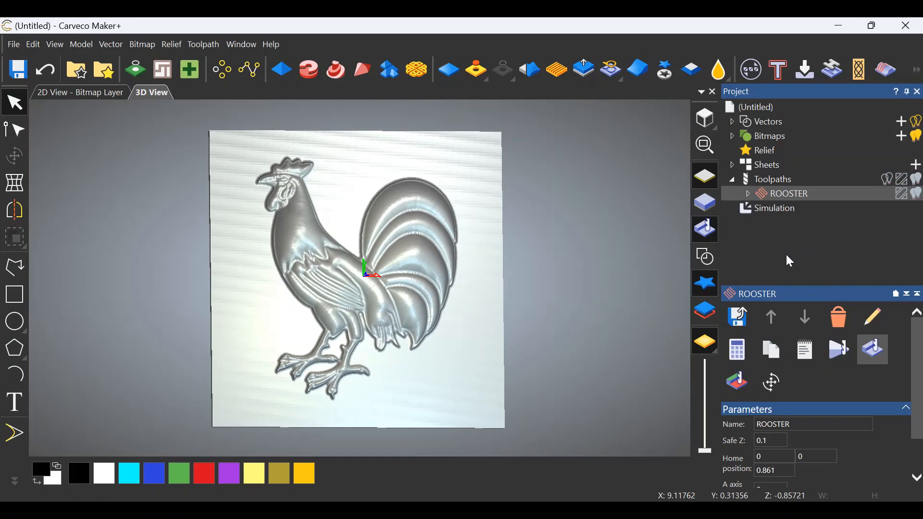
pyautogui.moveTo(736, 316)
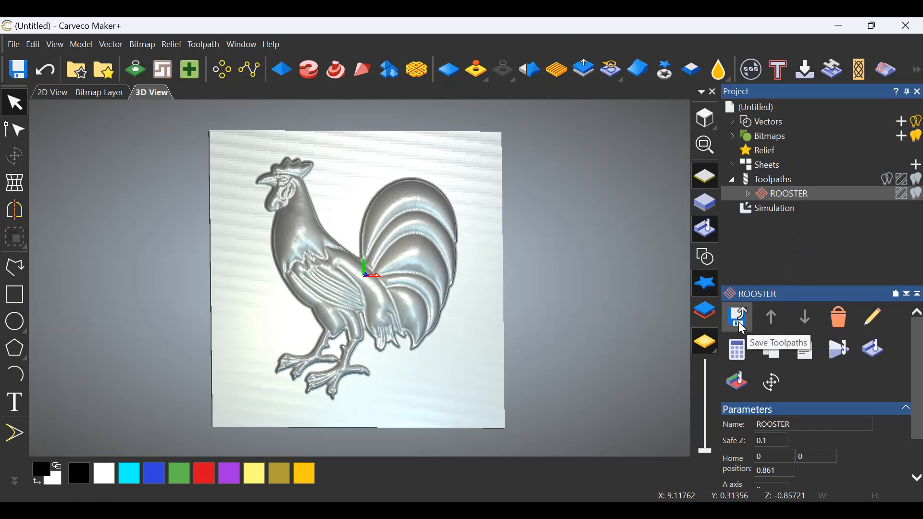
# Bring up Save Toolpaths from the ROOSTER toolpath panel after the simulation.
pyautogui.click(736, 318)
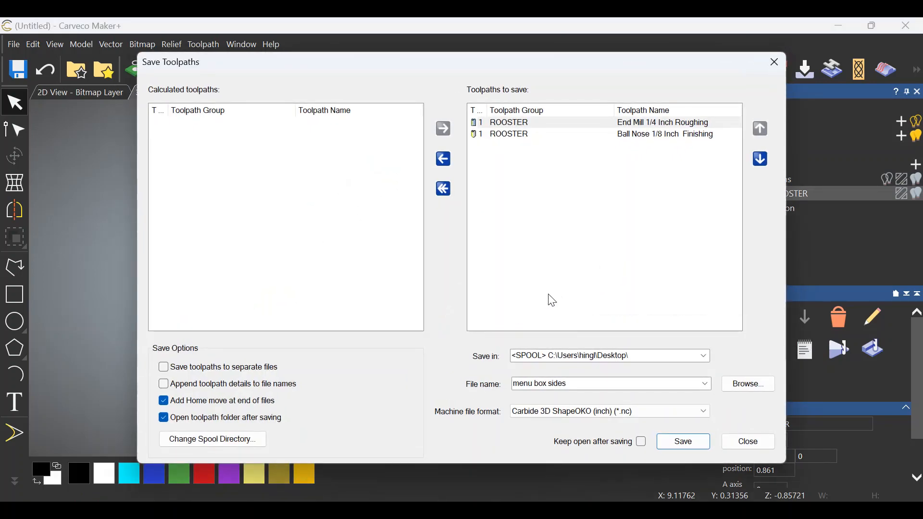
pyautogui.moveTo(568, 254)
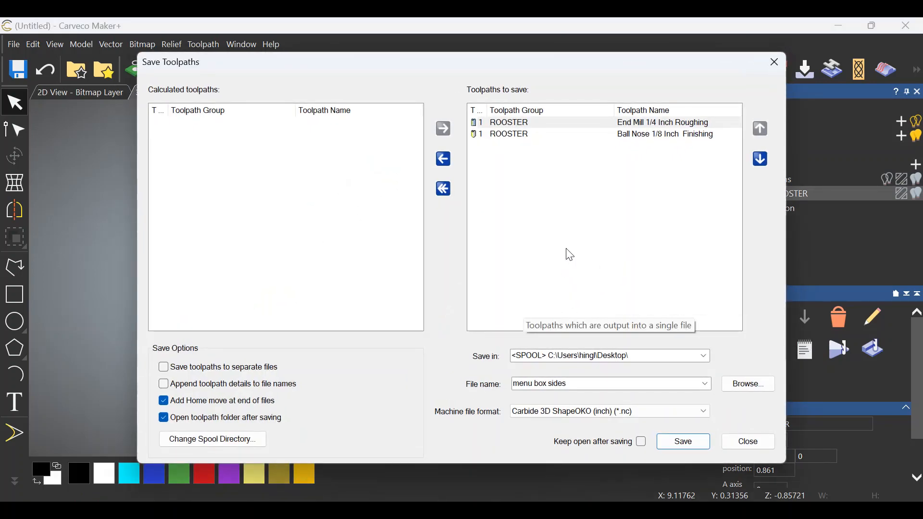
pyautogui.moveTo(527, 137)
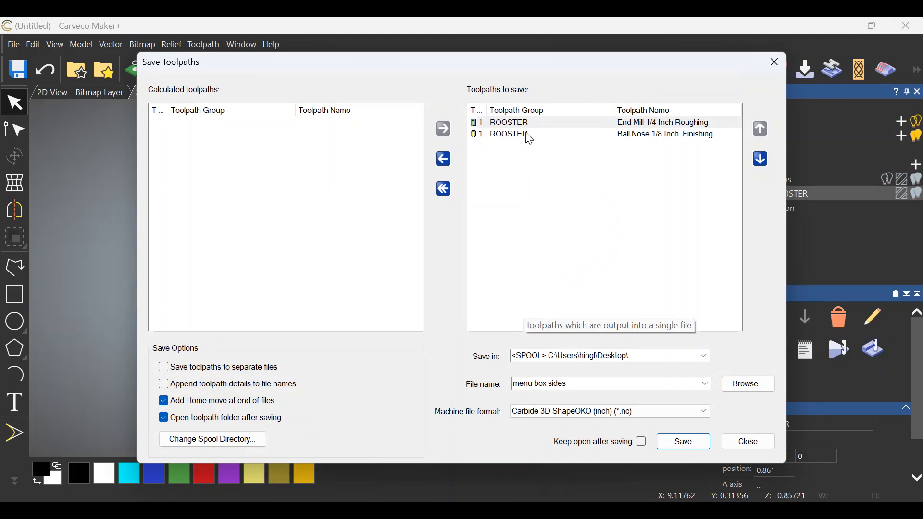
pyautogui.moveTo(559, 251)
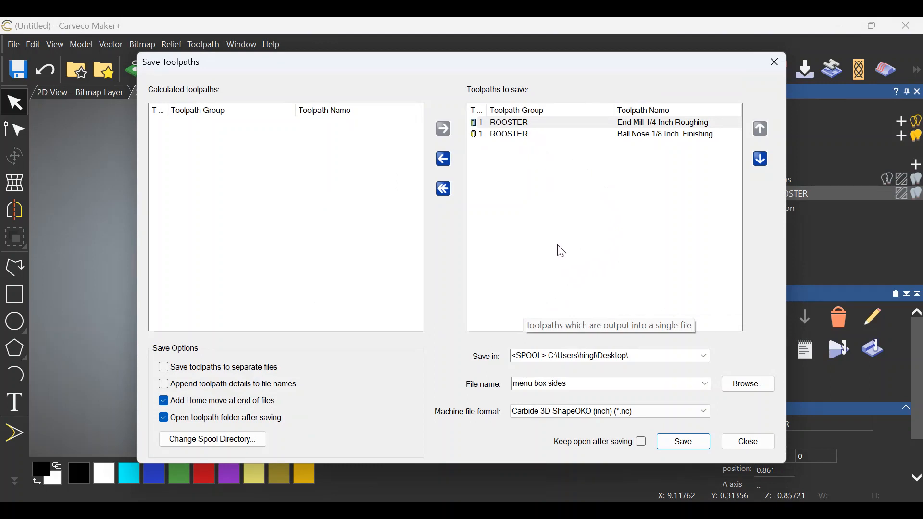
pyautogui.moveTo(593, 306)
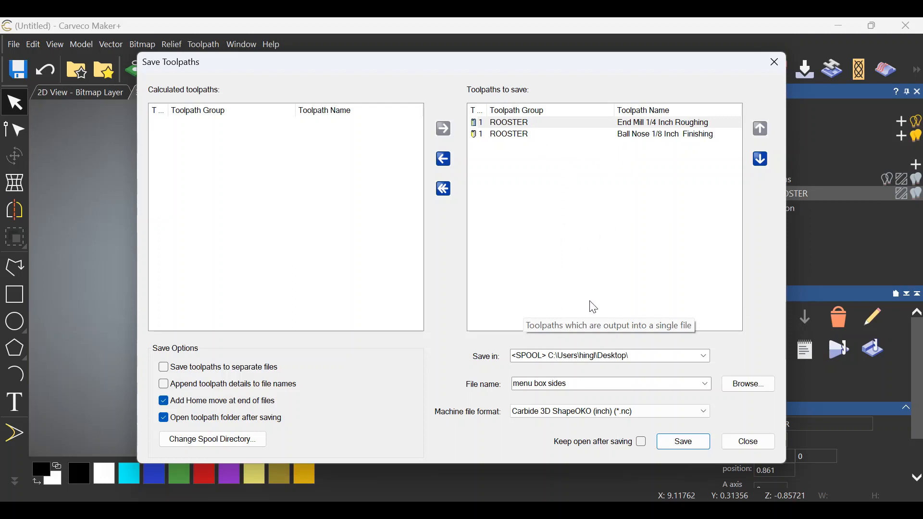
pyautogui.moveTo(181, 429)
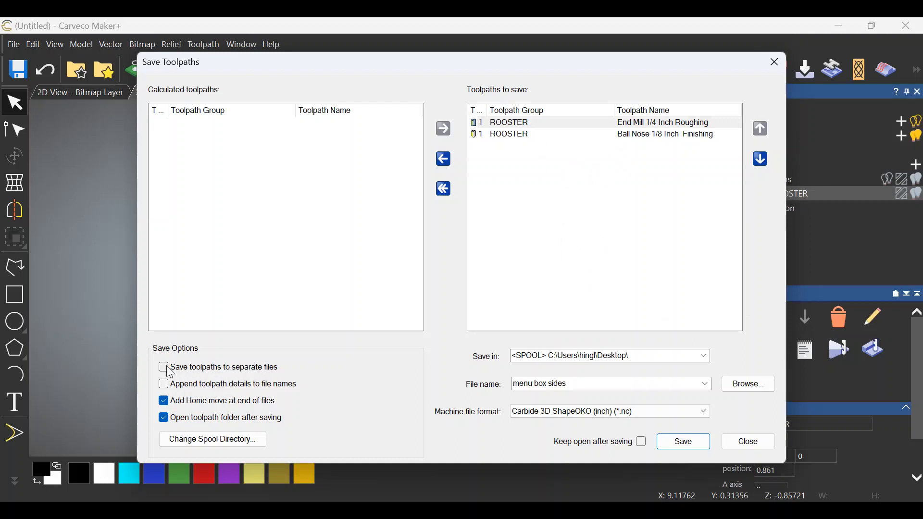
# Save roughing and finishing toolpaths to separate files named ROOSTER on the desktop.
pyautogui.click(164, 367)
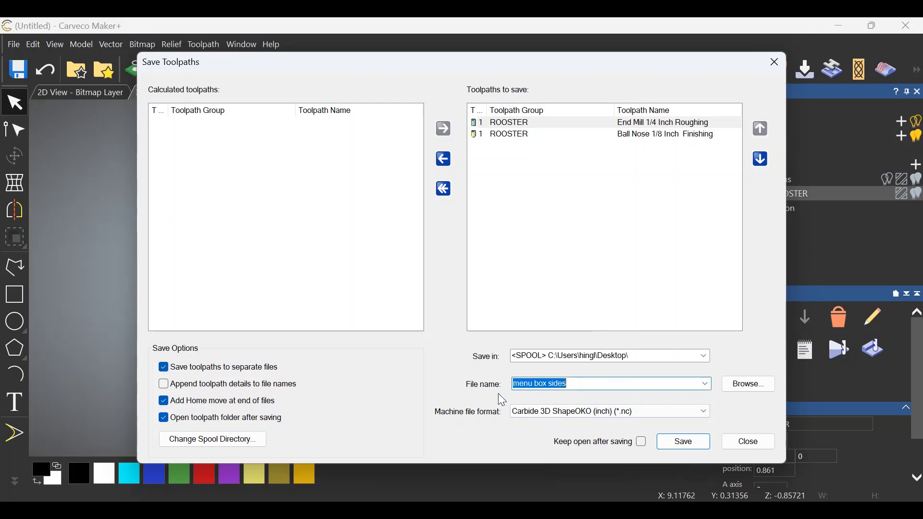
pyautogui.write('ROOST')
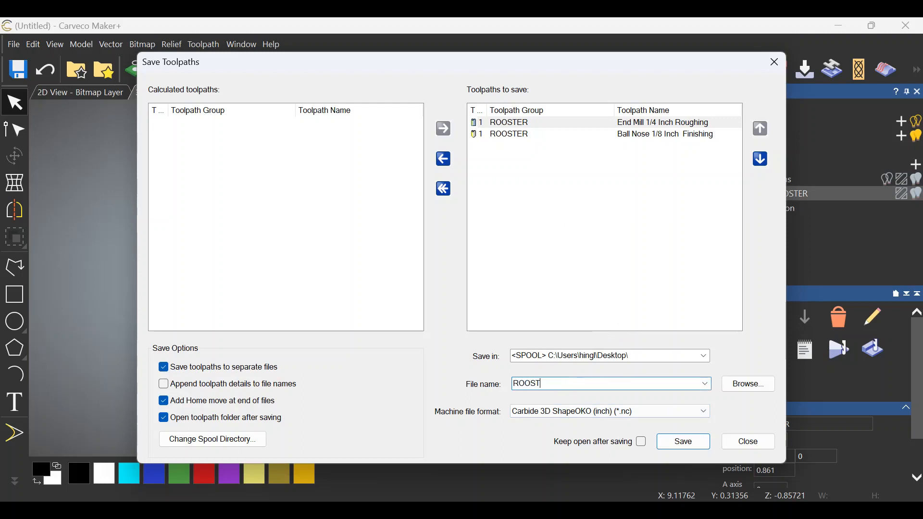
pyautogui.write('ER')
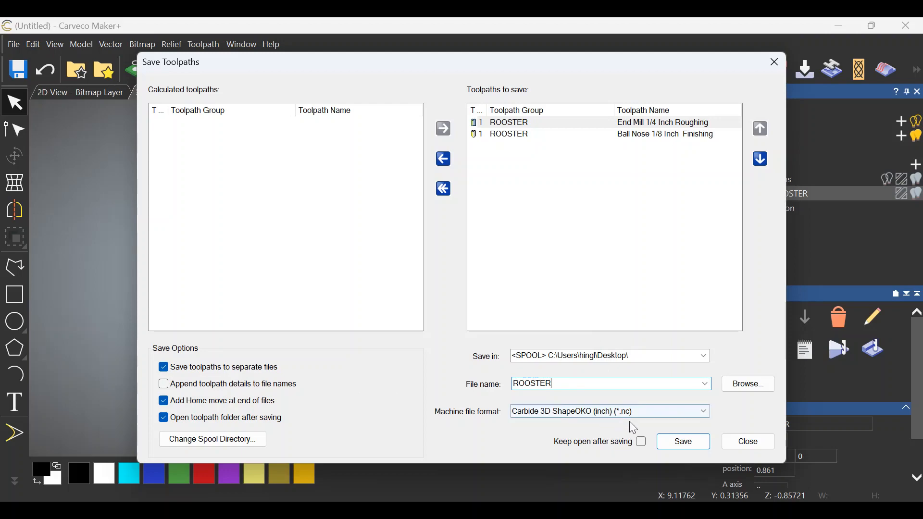
pyautogui.click(682, 441)
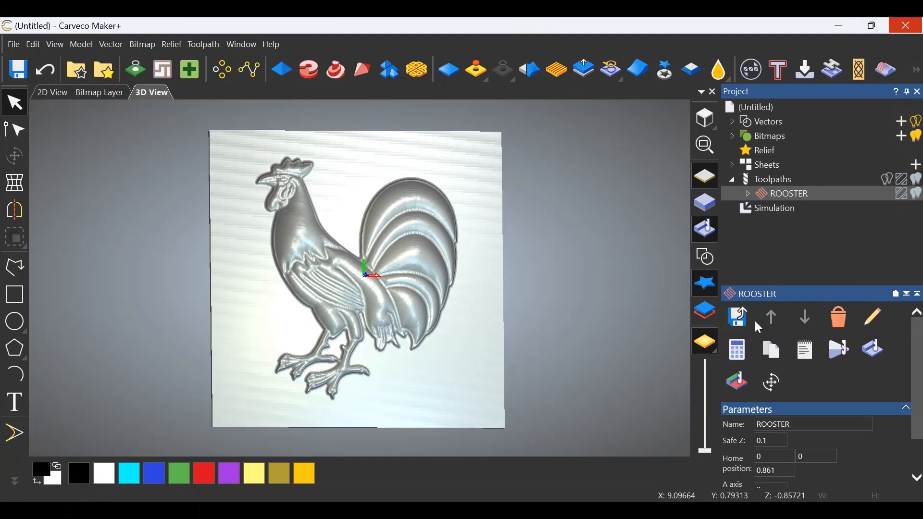
pyautogui.moveTo(841, 26)
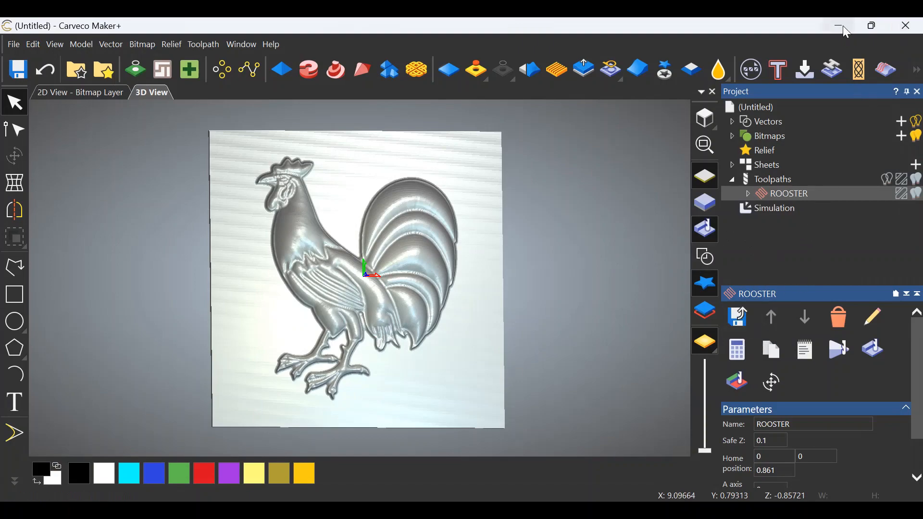
# Minimize Carveco and select the ROOSTER_toolpath .nc files on the desktop to read their names.
pyautogui.click(838, 25)
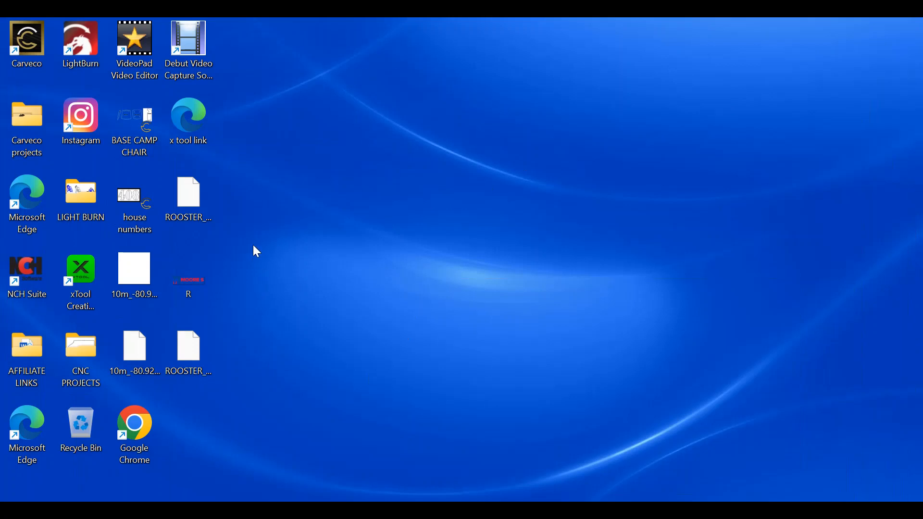
pyautogui.click(187, 347)
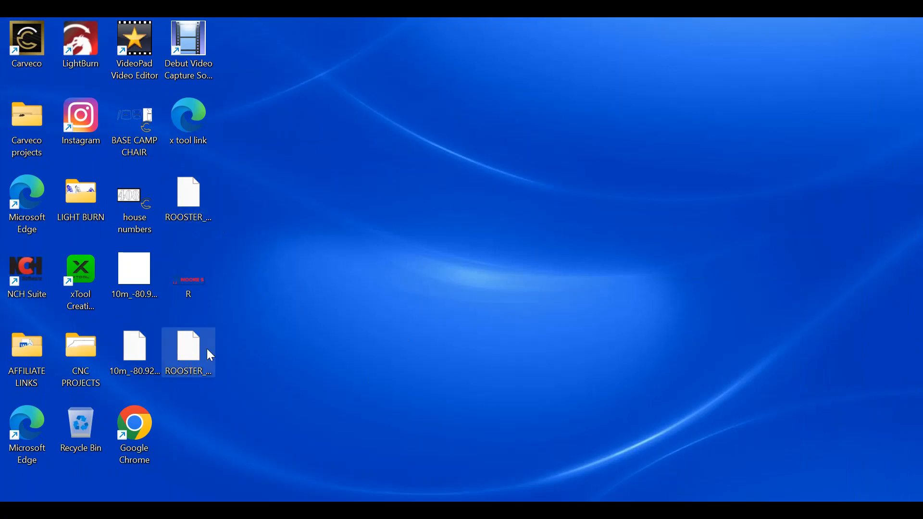
pyautogui.click(189, 194)
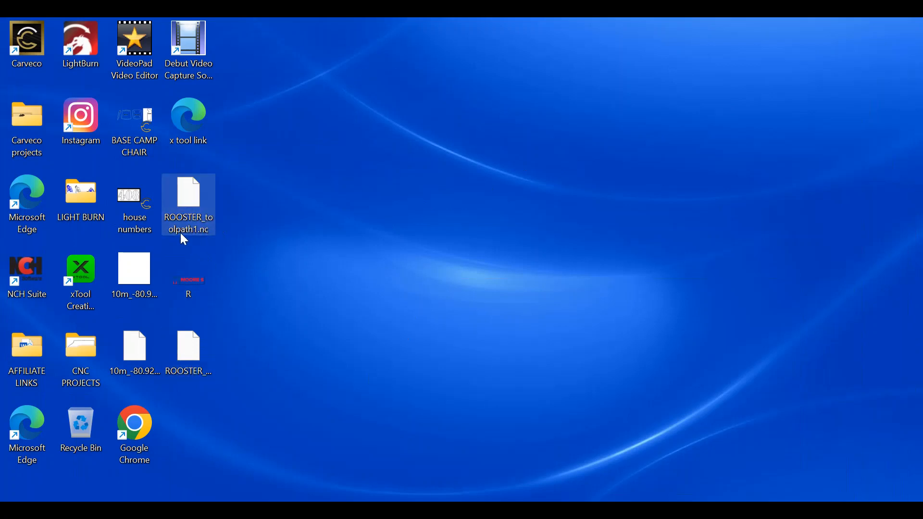
pyautogui.moveTo(191, 236)
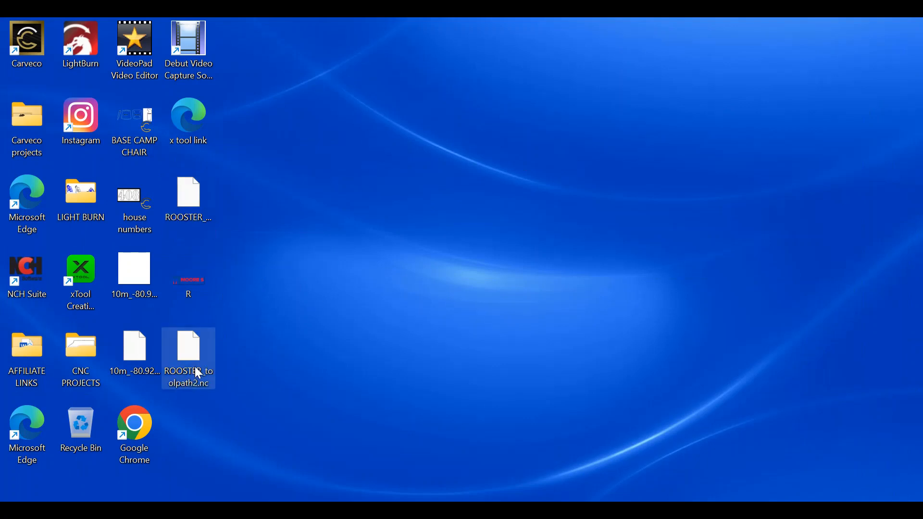
pyautogui.moveTo(260, 347)
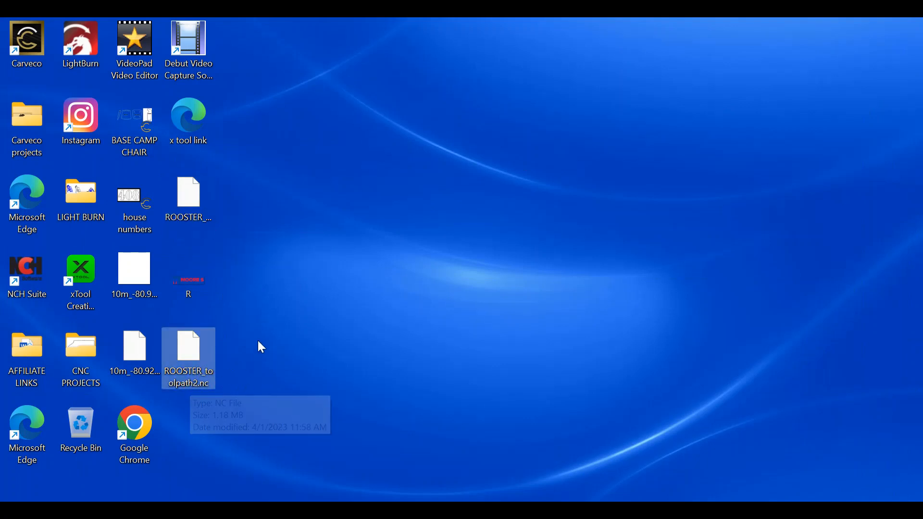
pyautogui.moveTo(433, 278)
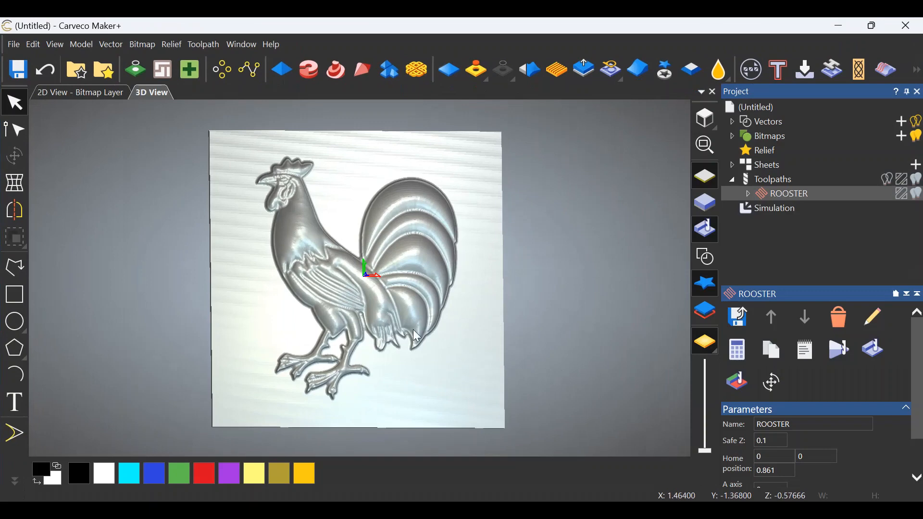
pyautogui.moveTo(483, 308)
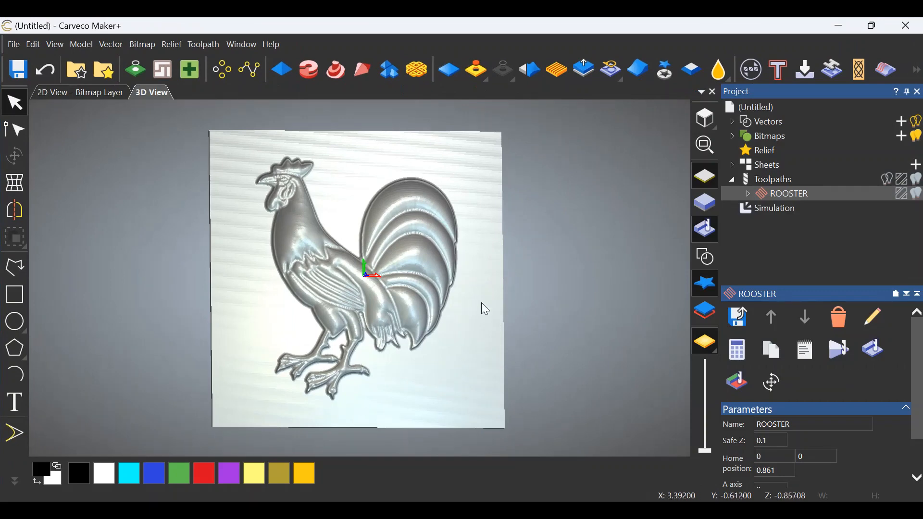
pyautogui.moveTo(517, 285)
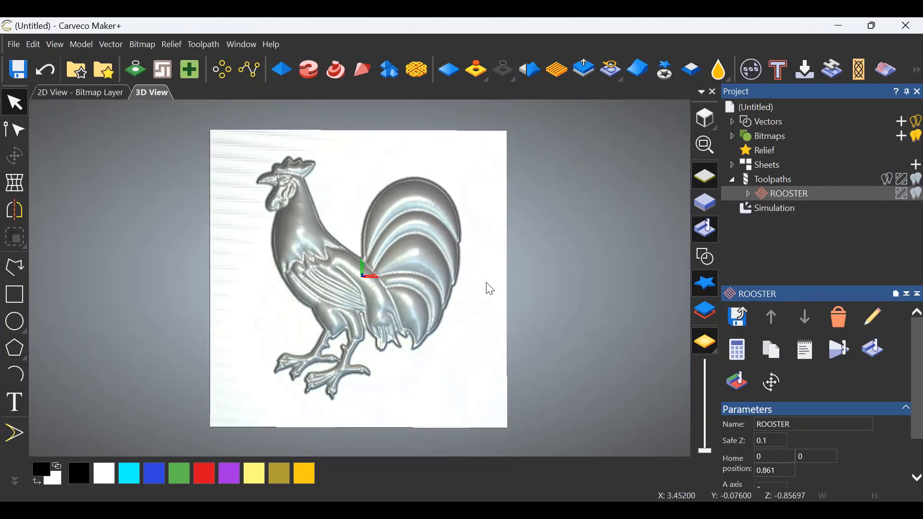
pyautogui.moveTo(362, 229)
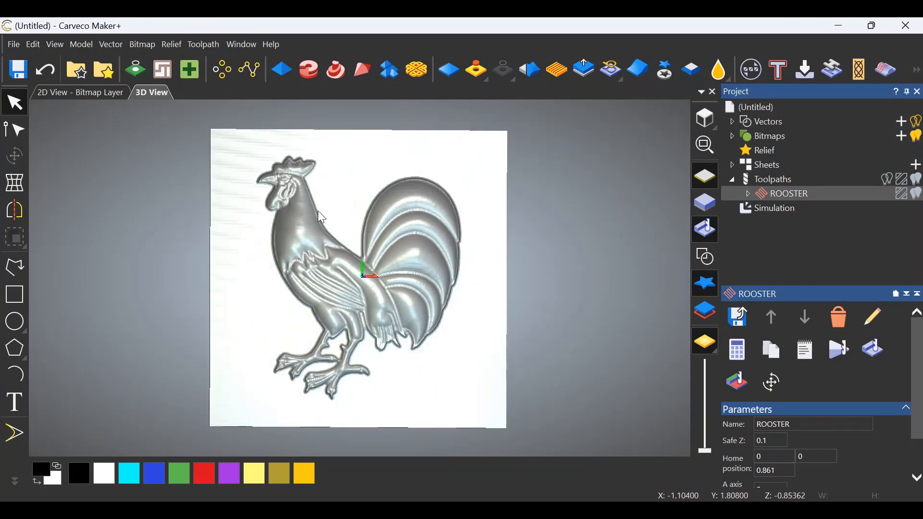
pyautogui.moveTo(259, 175)
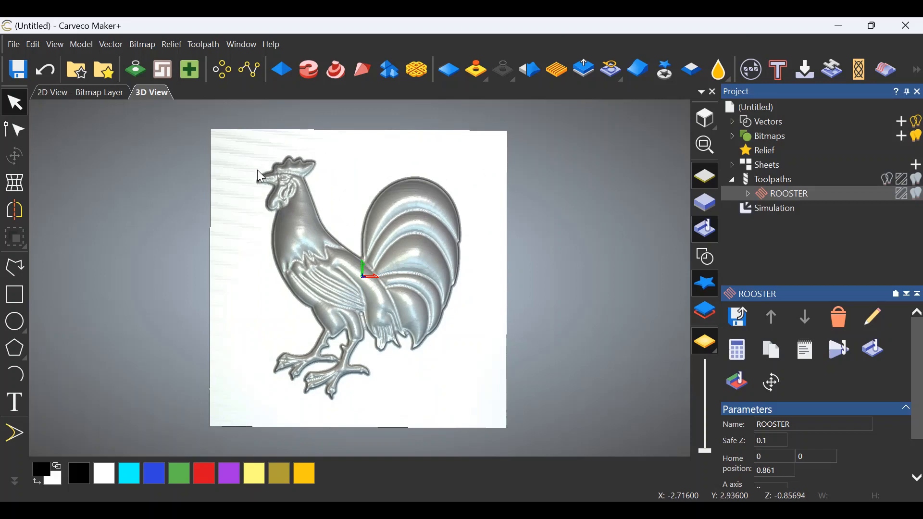
pyautogui.moveTo(429, 364)
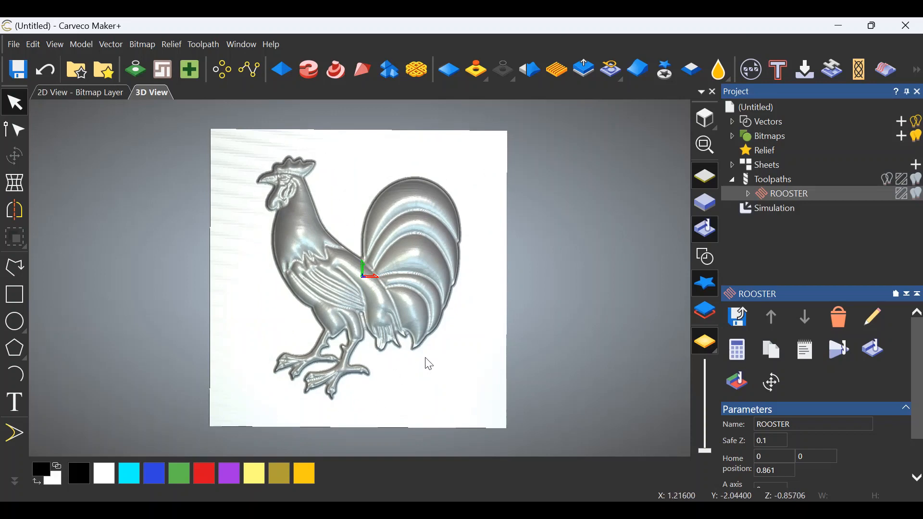
pyautogui.moveTo(482, 355)
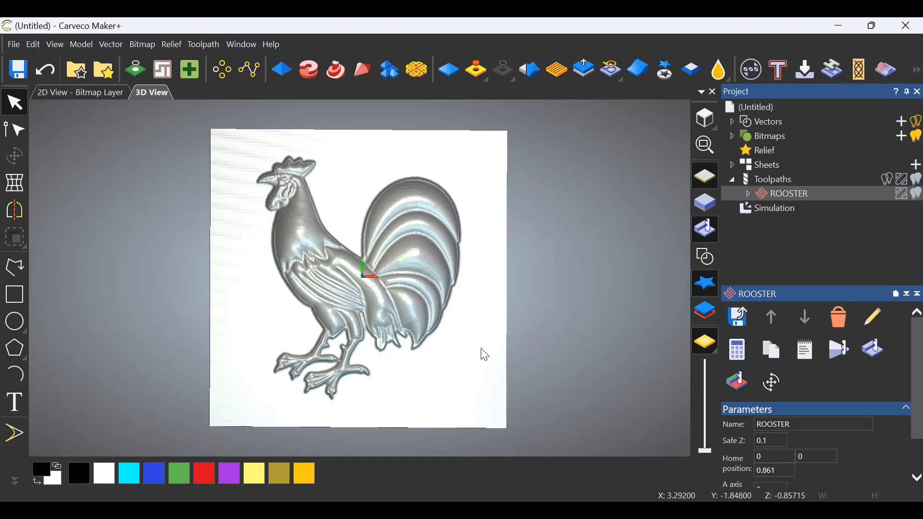
pyautogui.moveTo(427, 237)
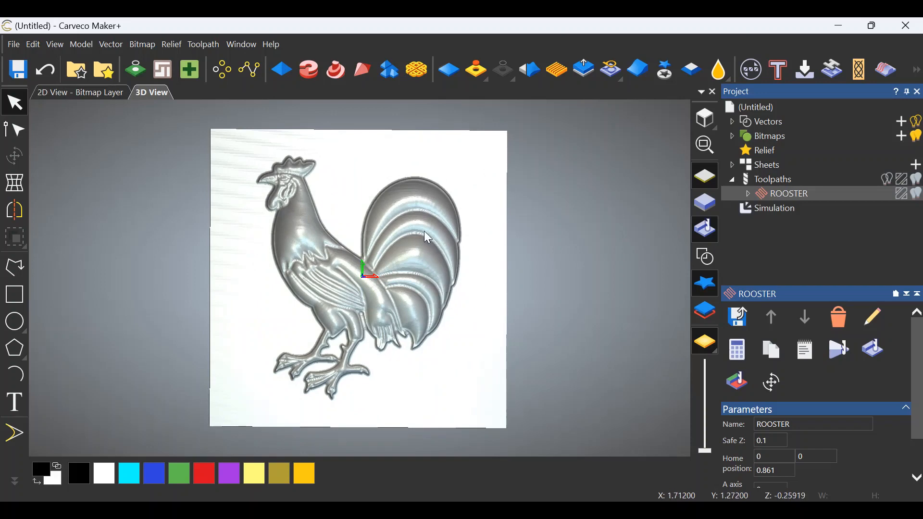